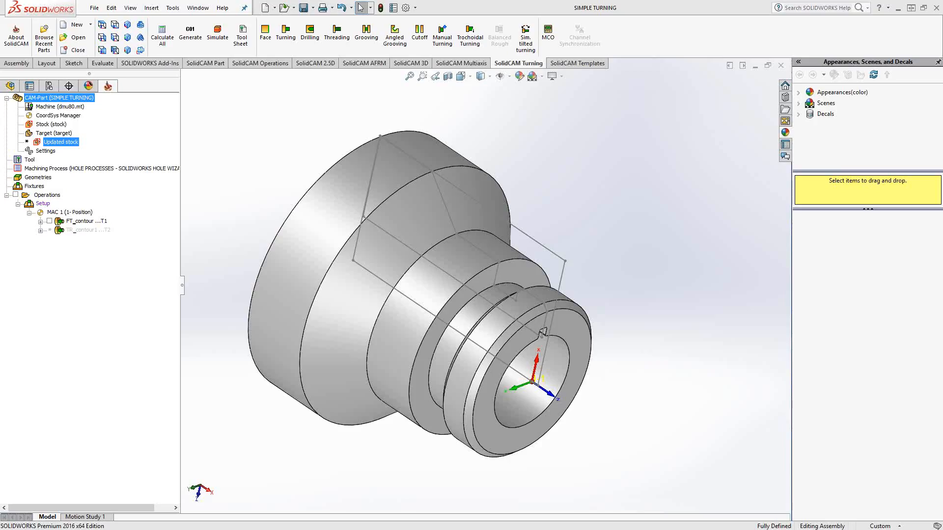
mouse_move(454, 120)
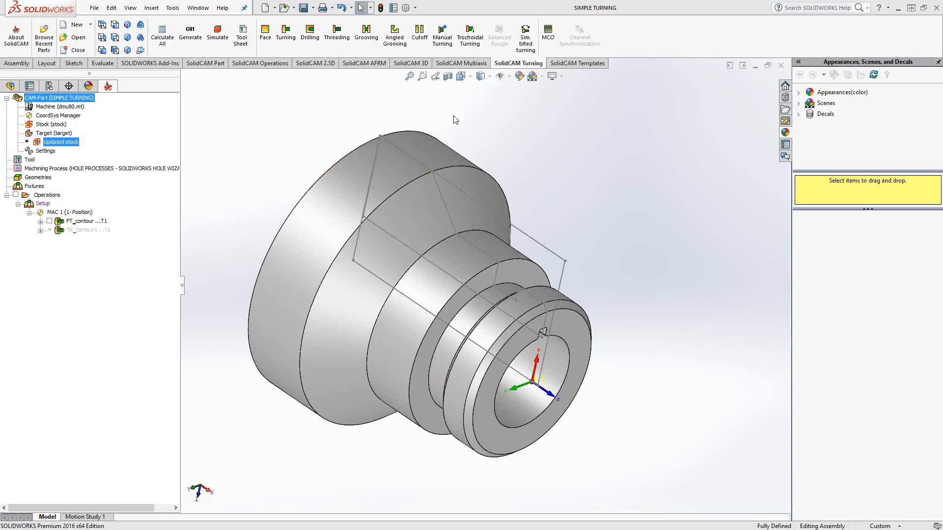
mouse_move(309, 37)
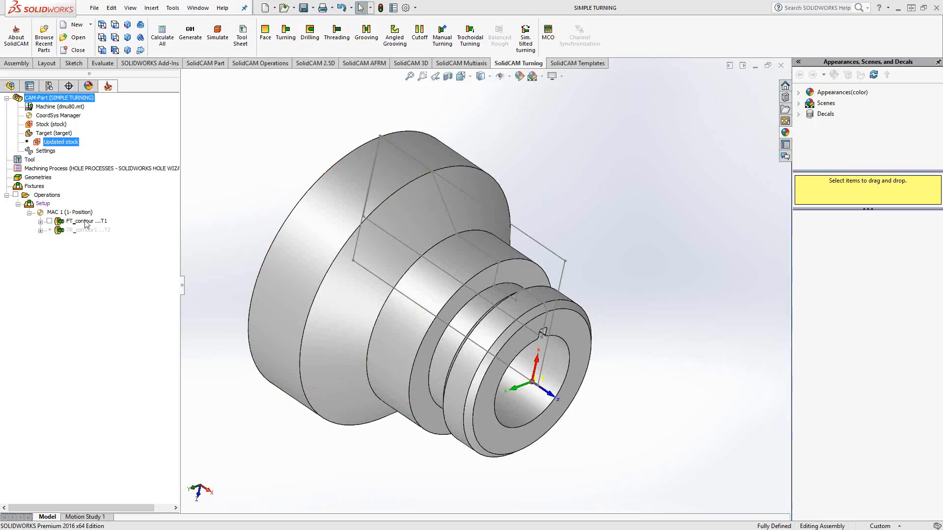
- Add a turning Drilling operation after the FT_contour operation
right_click(83, 221)
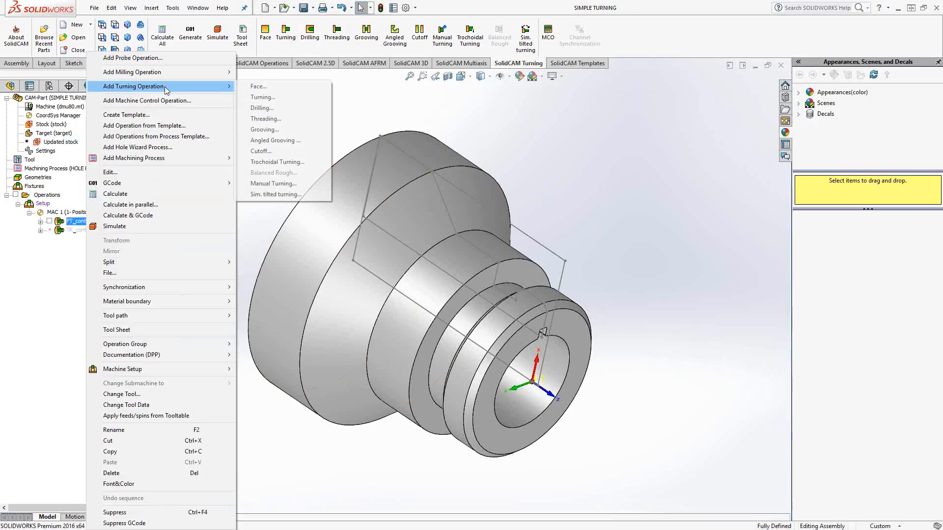
left_click(267, 112)
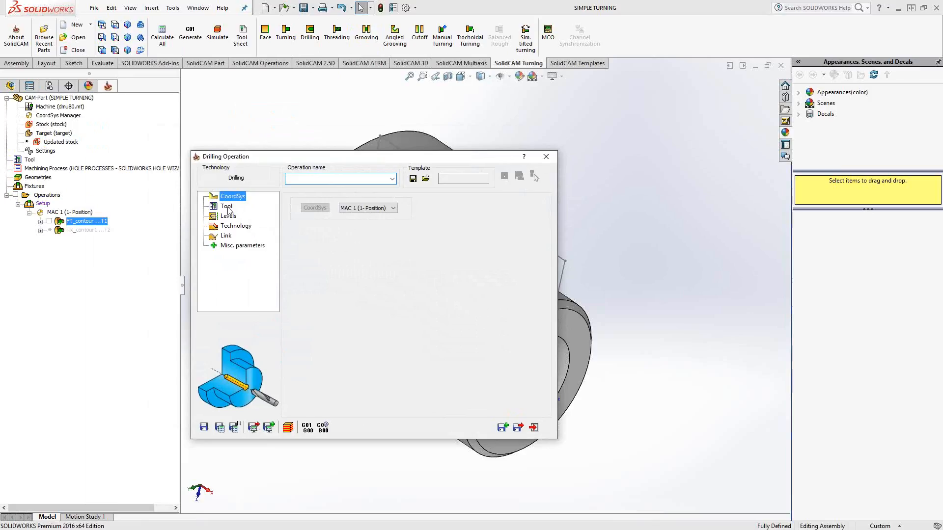
- Select tool 430, the 1-inch drill, from the tool table and confirm
left_click(545, 156)
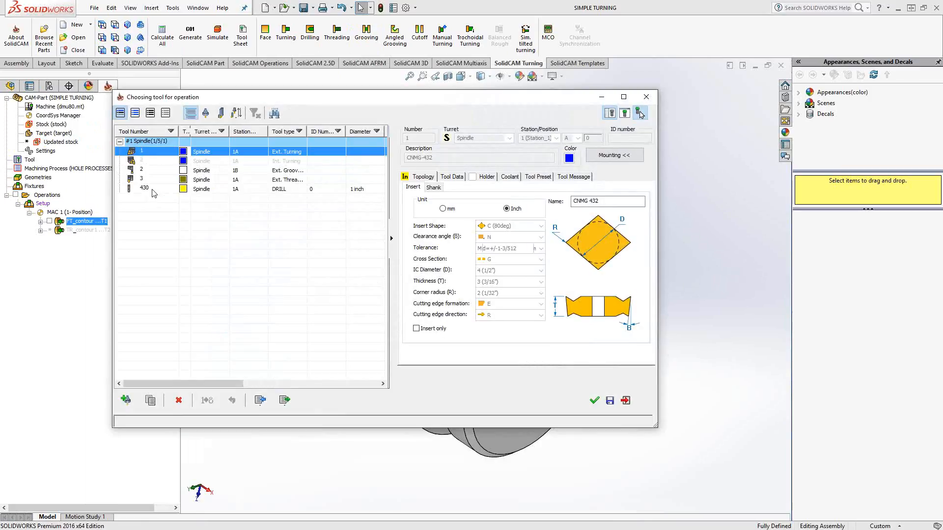
left_click(144, 188)
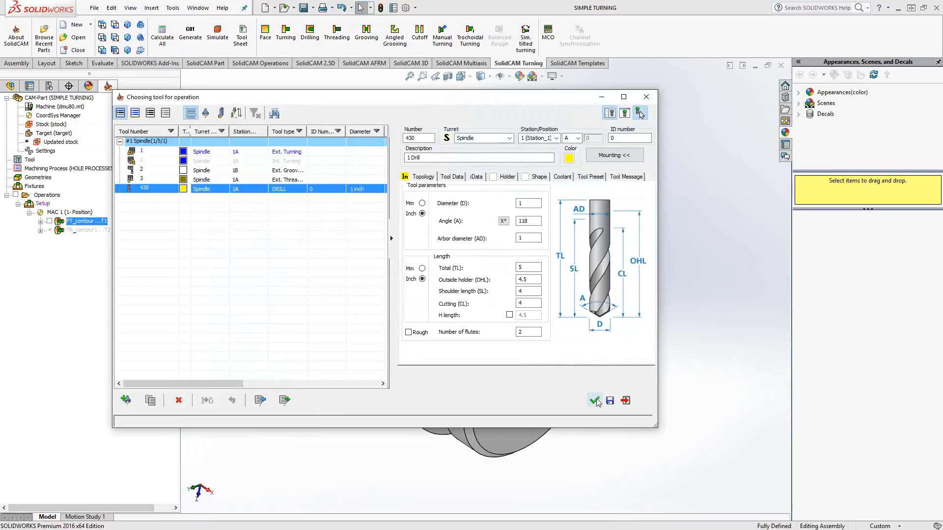
left_click(595, 401)
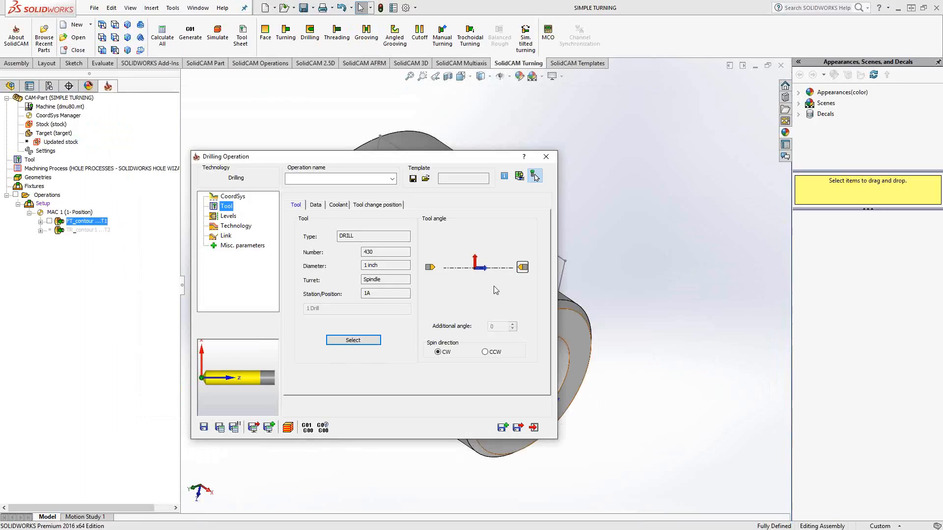
- Check the 0.0394 safety distance under Levels, then show the Technology settings
left_click(228, 216)
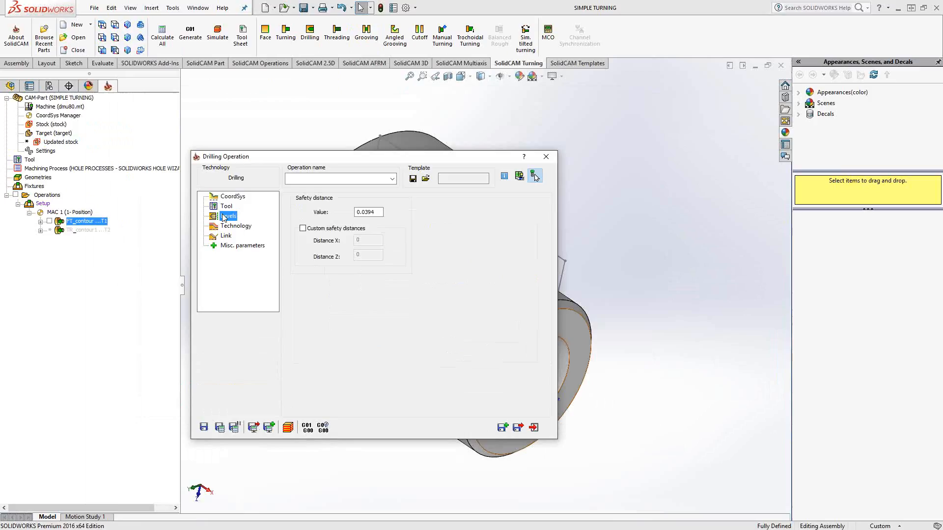
left_click(227, 216)
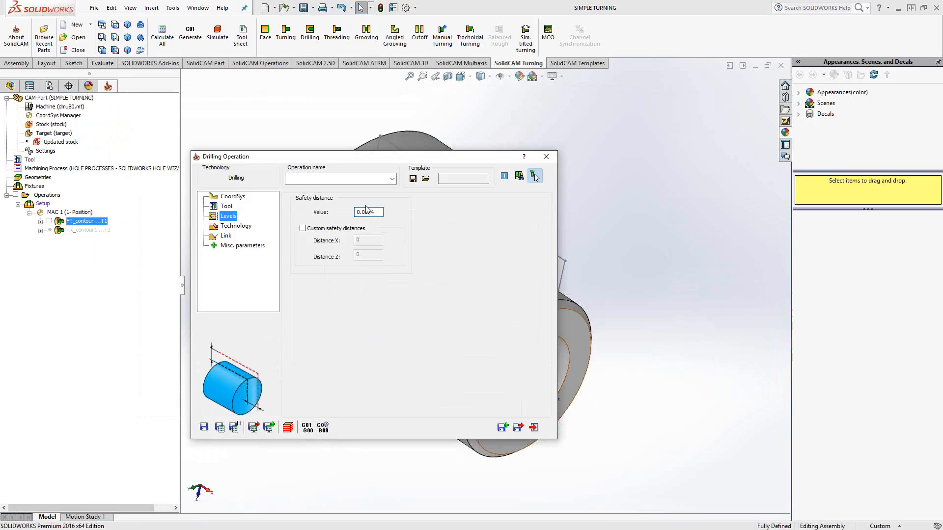
left_click(236, 226)
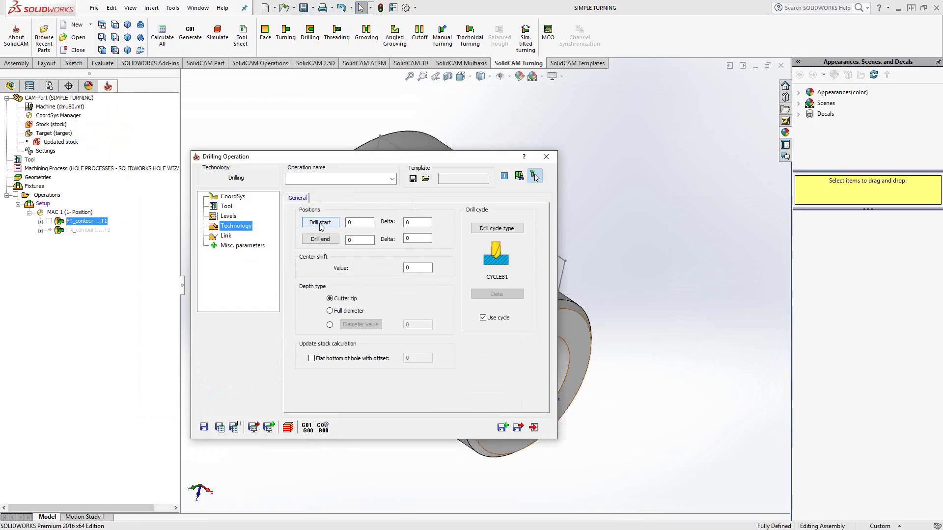
- Pick the front face as drill start (0) and back face as drill end (-3.03125)
left_click(320, 222)
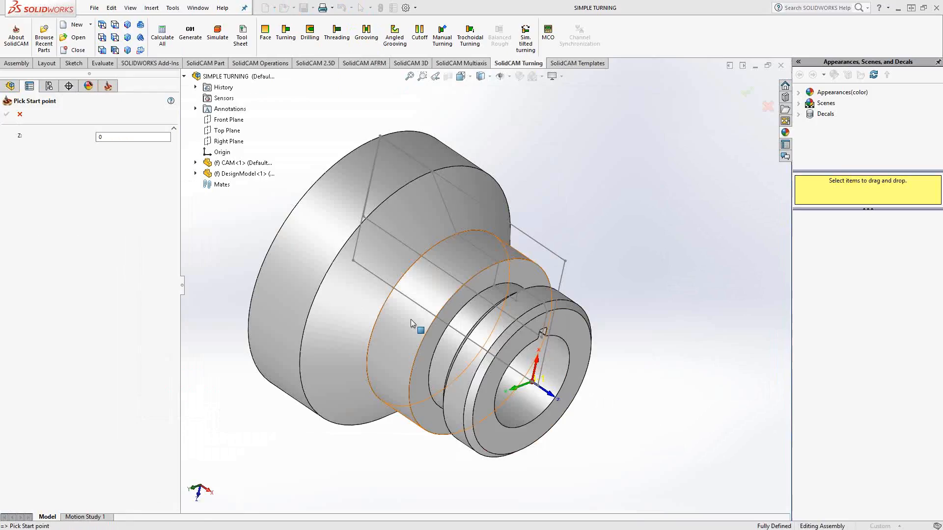
left_click(567, 331)
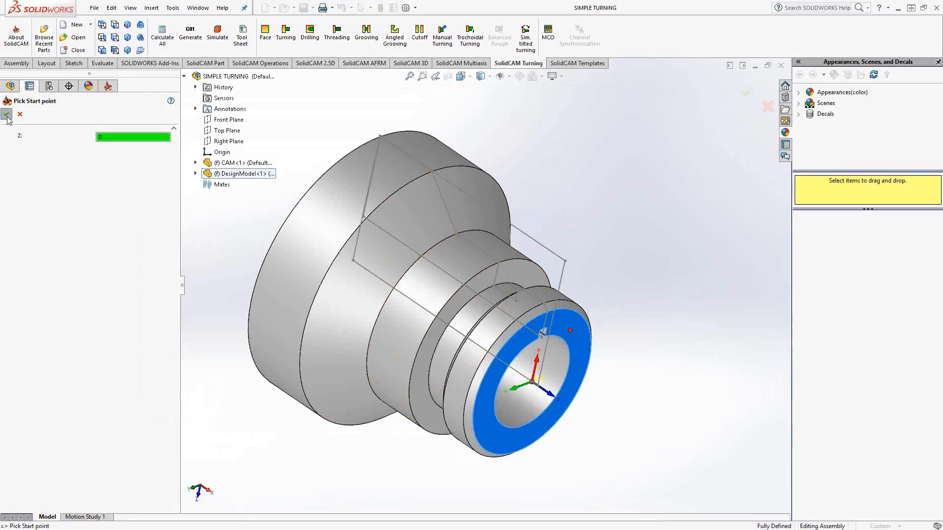
left_click(6, 115)
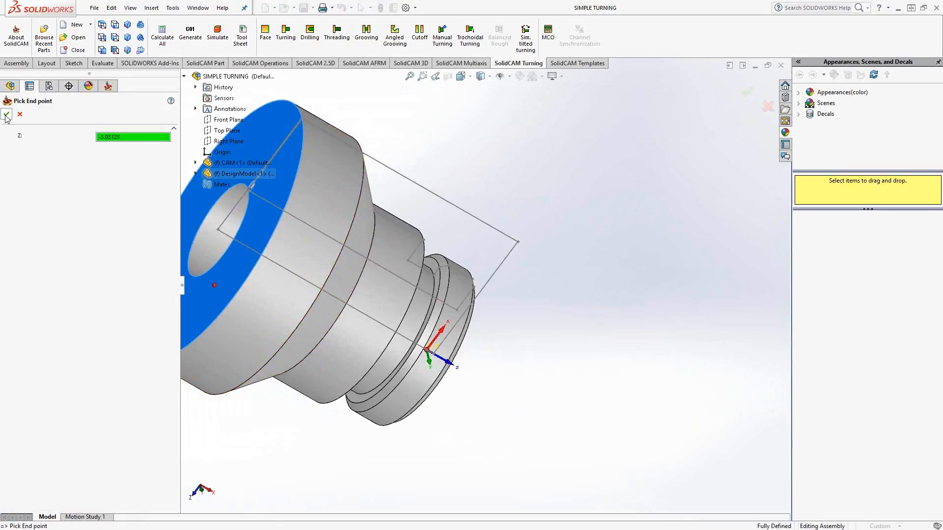
left_click(8, 115)
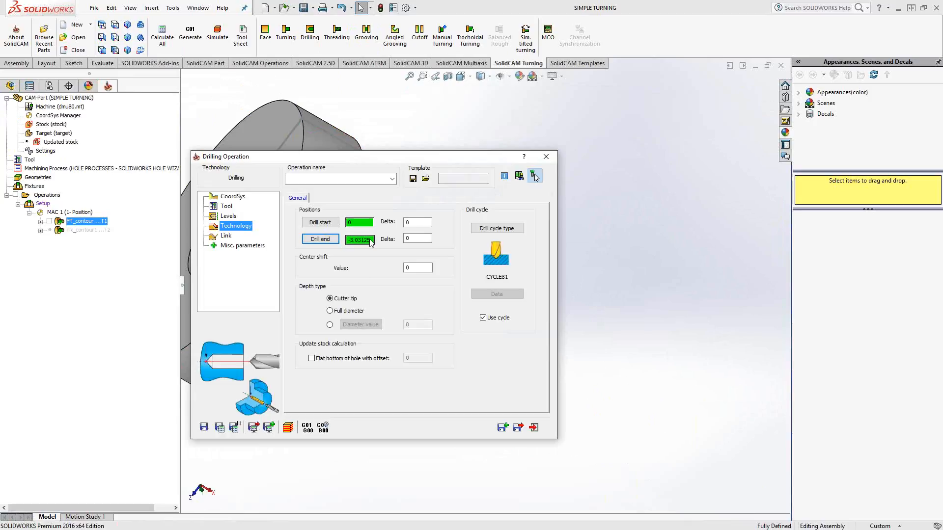
mouse_move(363, 272)
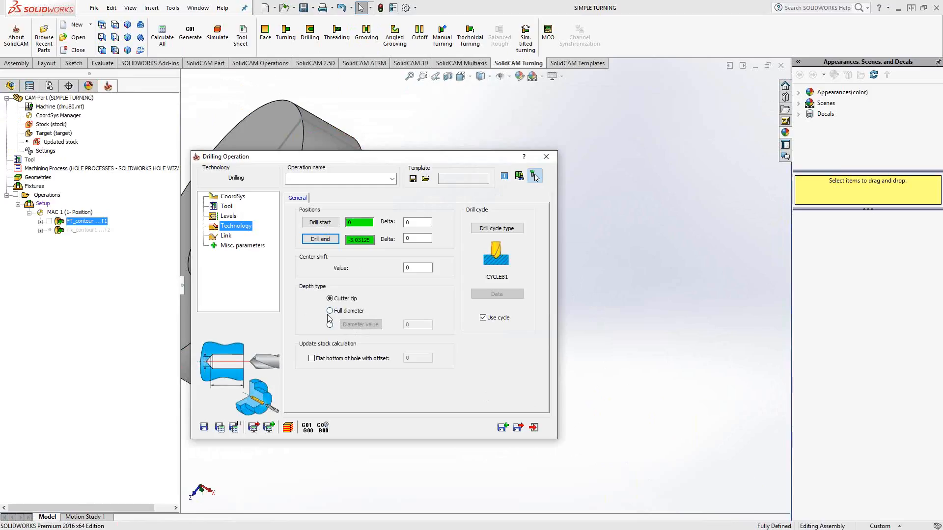
- Use full-diameter depth with the CYCLE83 drill cycle, then calculate and simulate
left_click(329, 310)
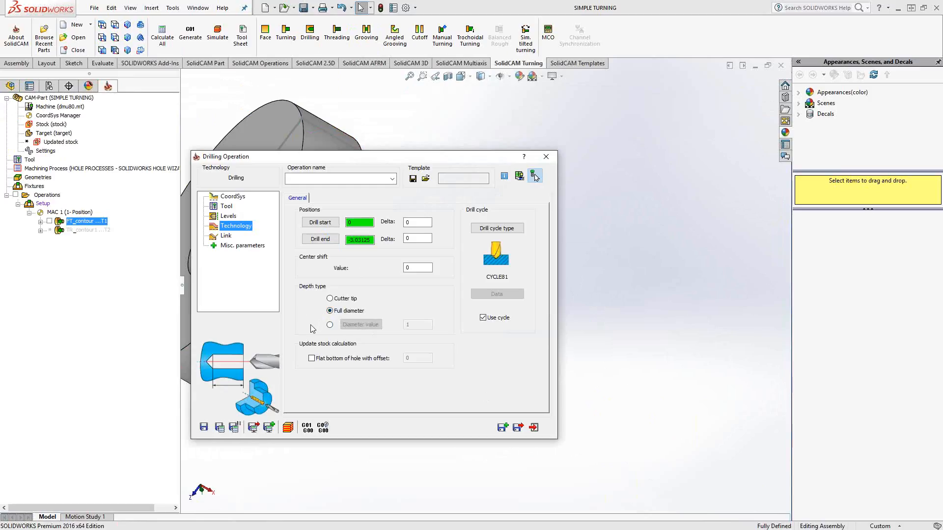
mouse_move(314, 340)
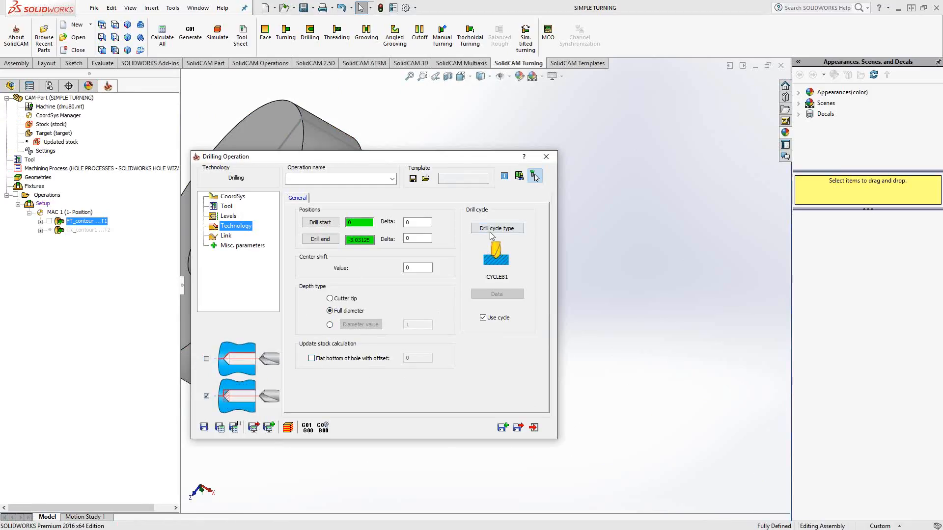
left_click(497, 228)
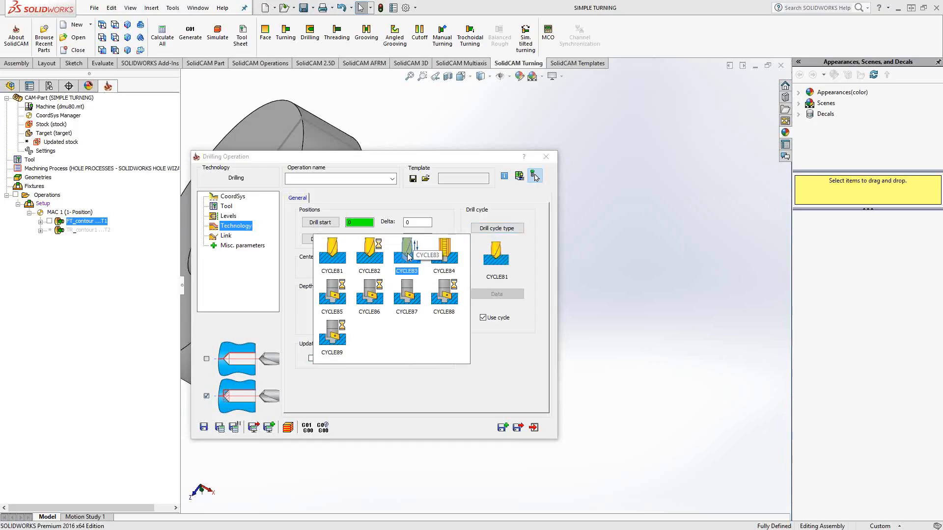
left_click(407, 250)
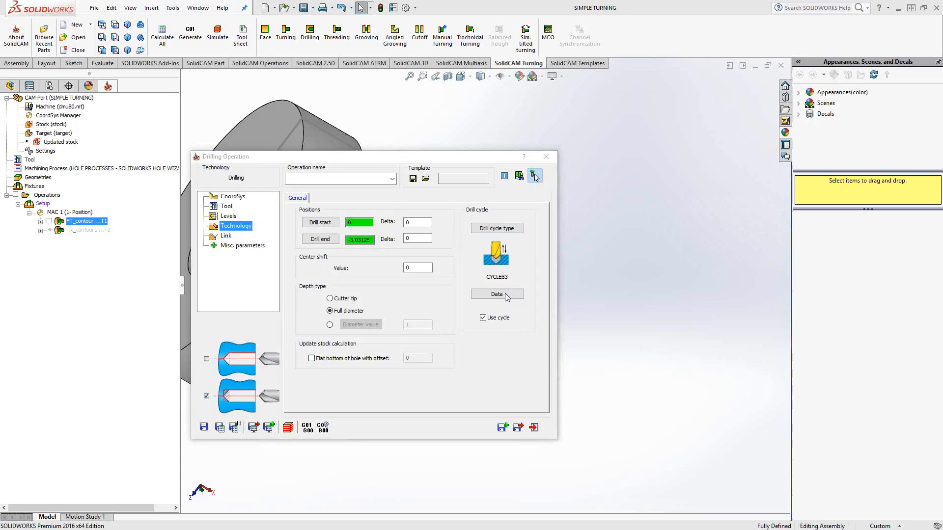
left_click(497, 294)
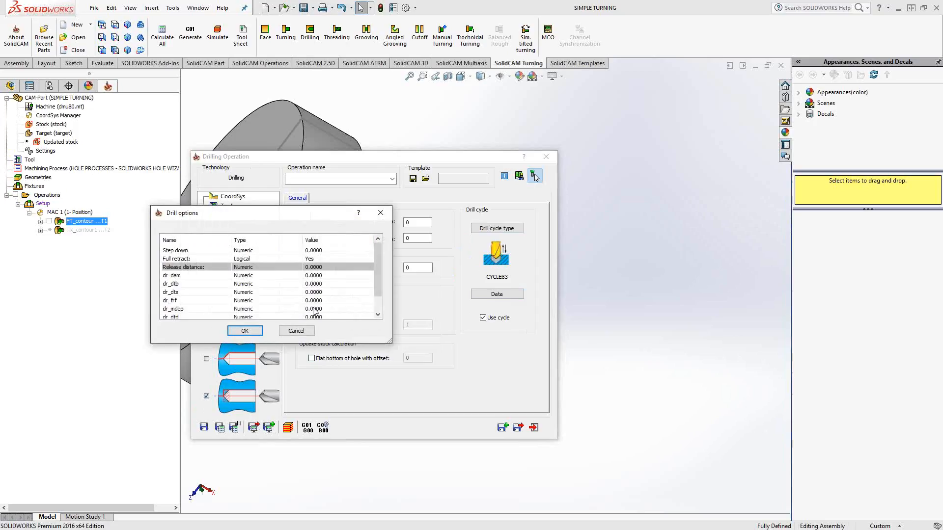
left_click(244, 331)
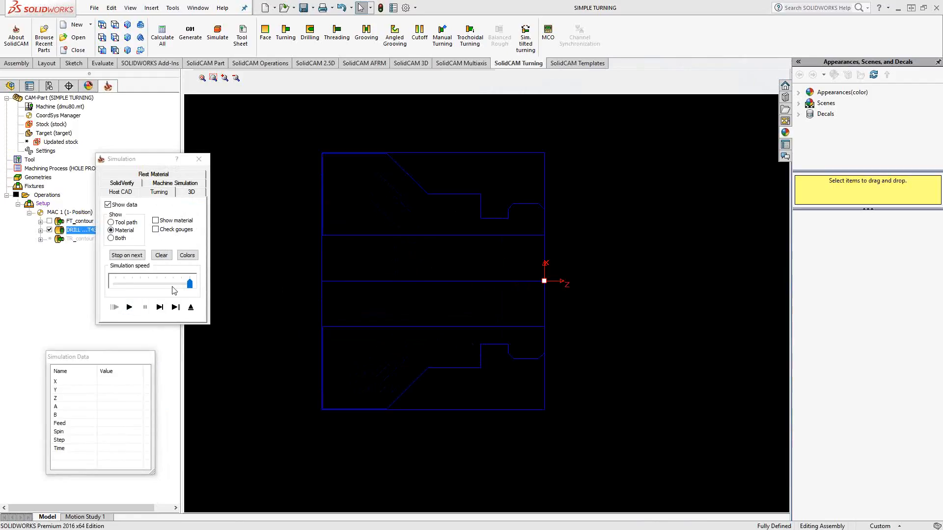
- Exit the simulation and close the Drilling Operation dialog
left_click(129, 307)
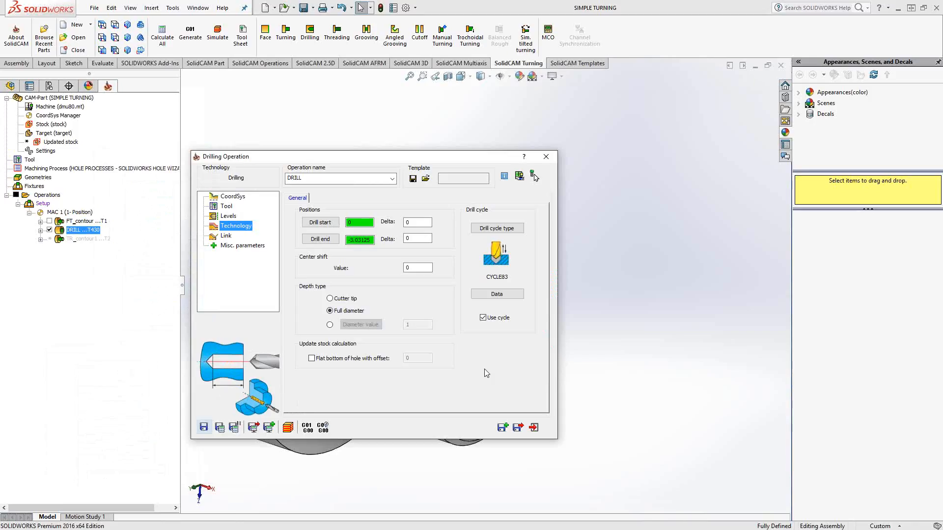
mouse_move(594, 208)
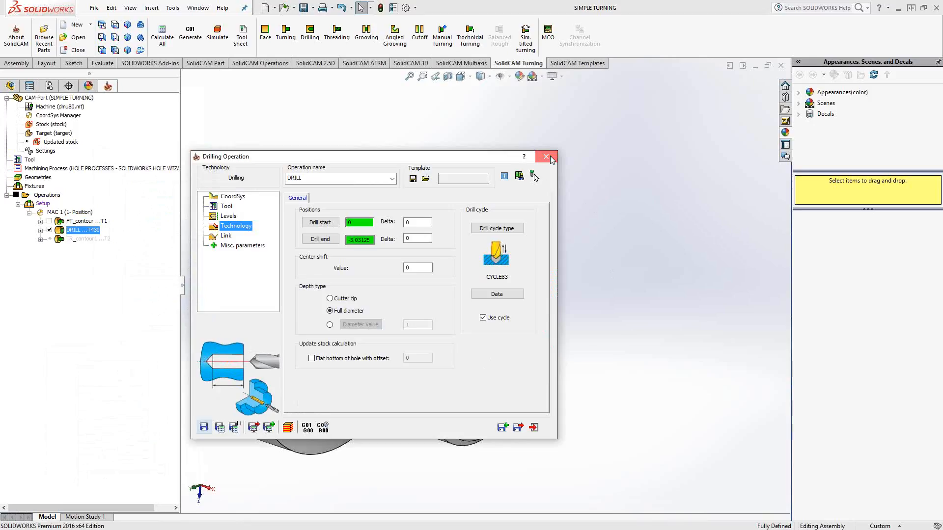
left_click(546, 157)
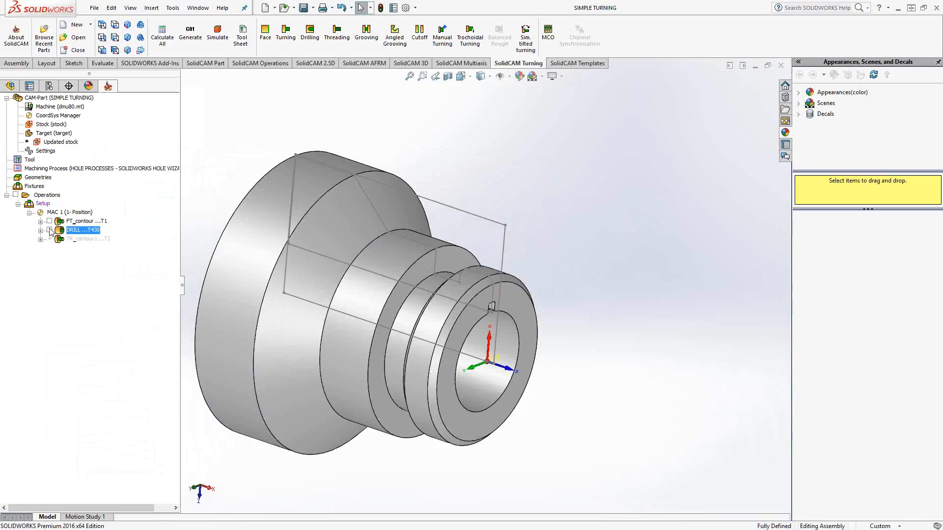
- Add a milling Drilling operation from the DRILL operation's context menu
right_click(82, 230)
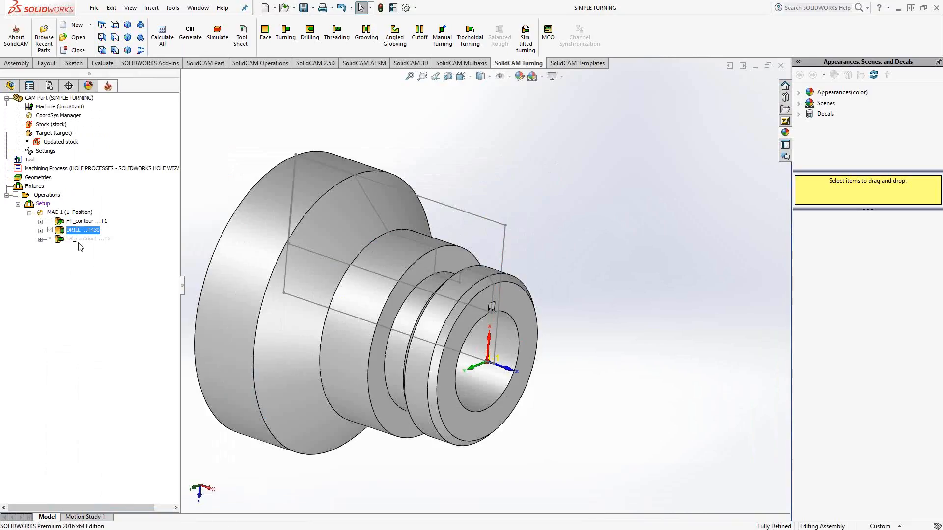
right_click(82, 230)
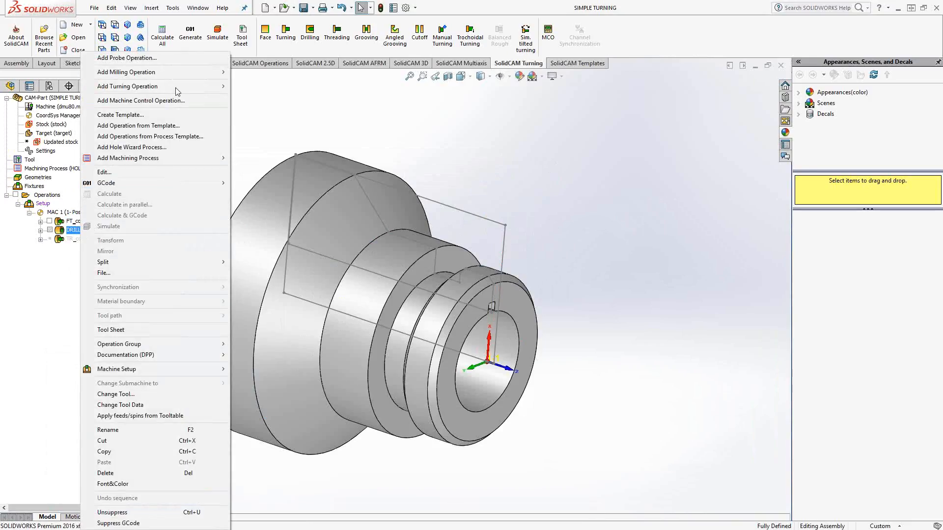
mouse_move(138, 72)
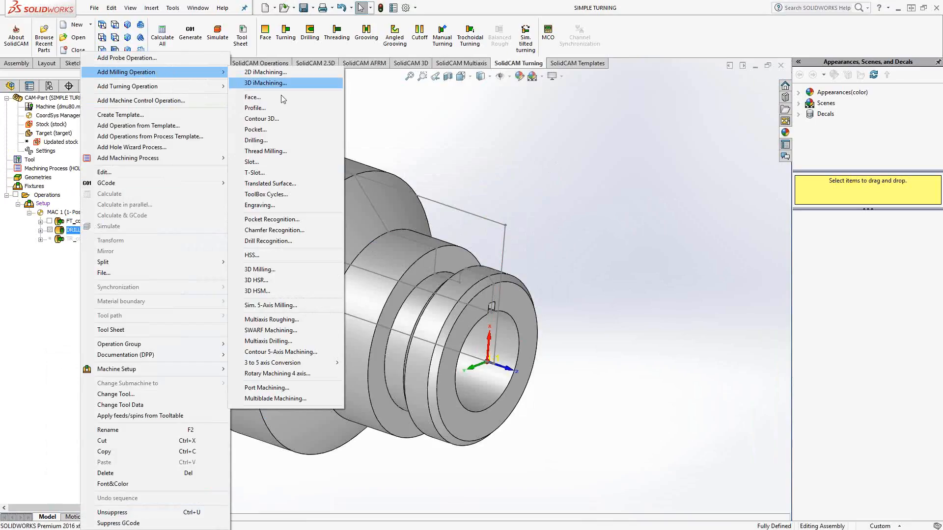
left_click(255, 140)
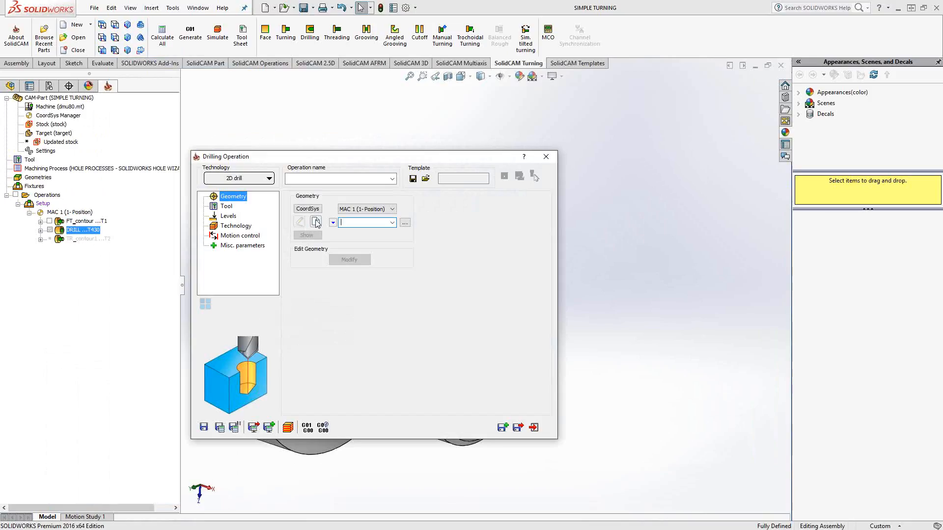
- Create drill geometry from the bore's circular edge on the front face
left_click(315, 222)
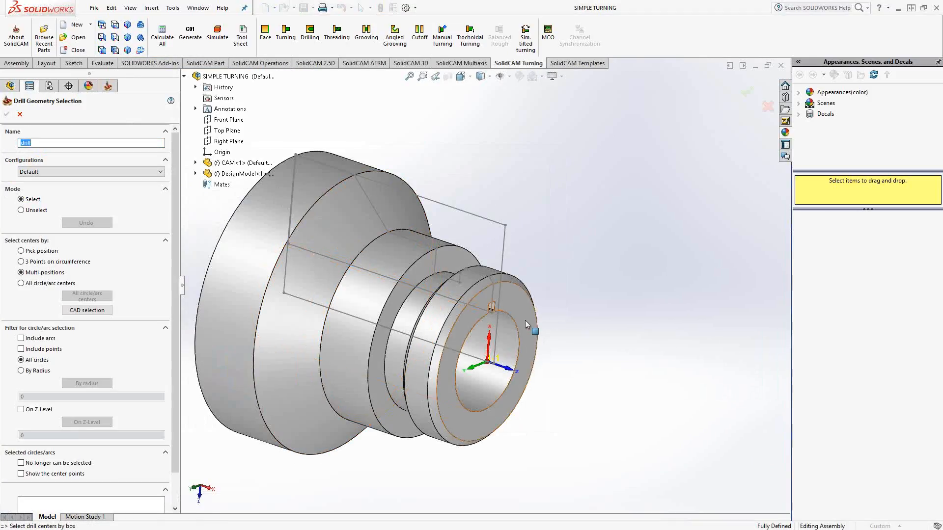
left_click(516, 304)
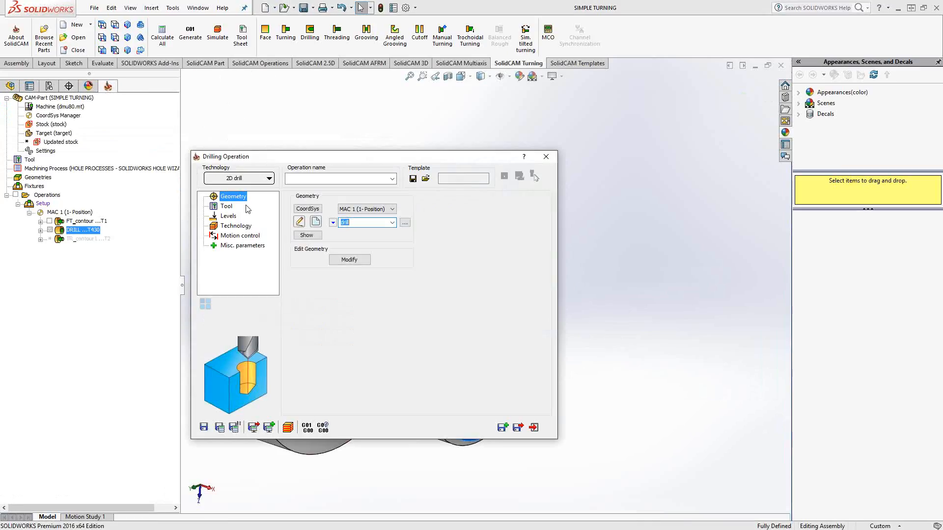
mouse_move(228, 210)
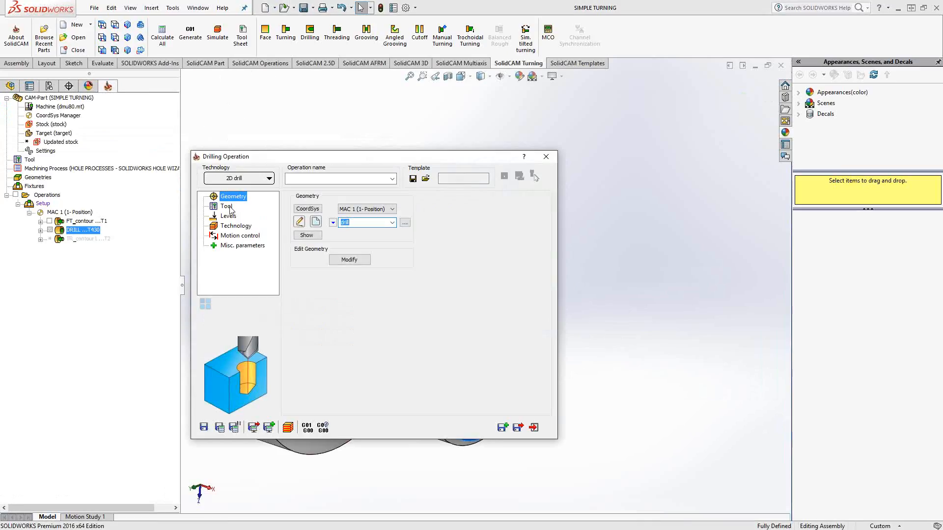
left_click(226, 207)
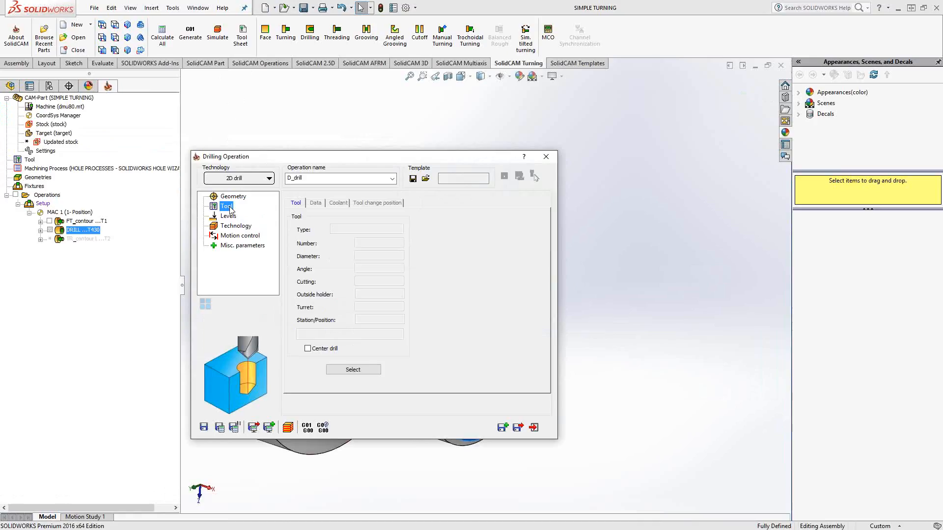
mouse_move(371, 373)
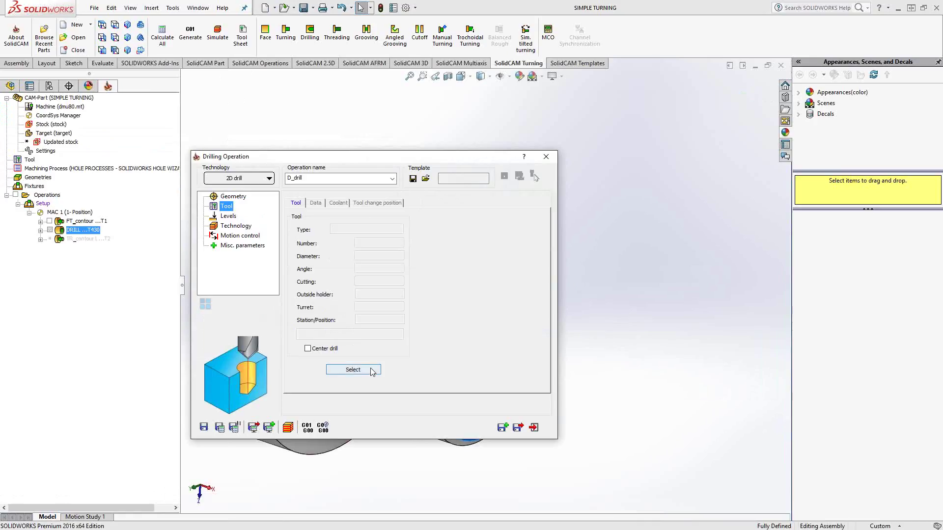
- Choose tool 430, the 1-inch drill, and open the depth levels
left_click(353, 369)
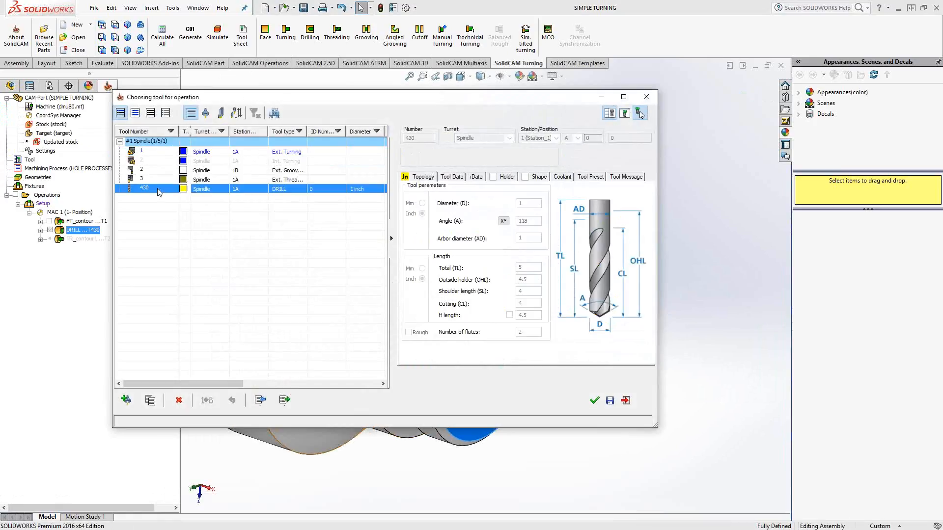
left_click(594, 401)
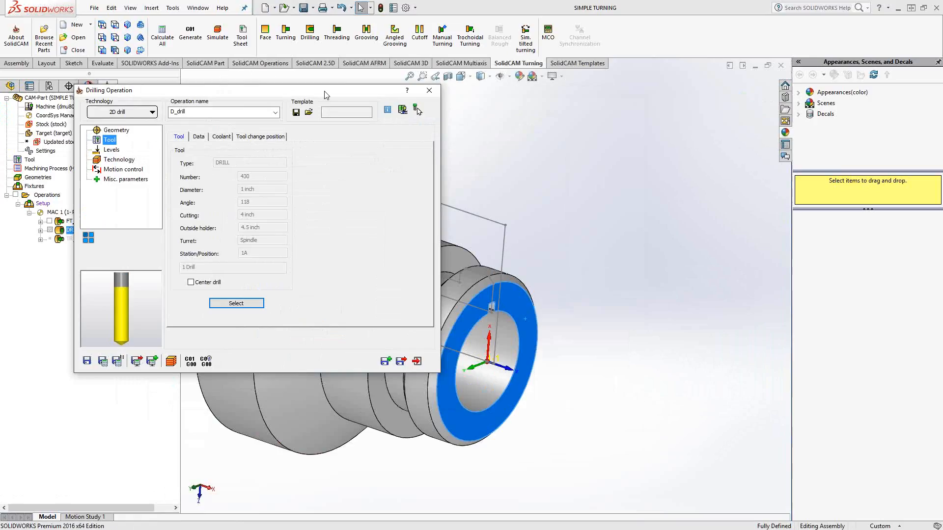
mouse_move(460, 187)
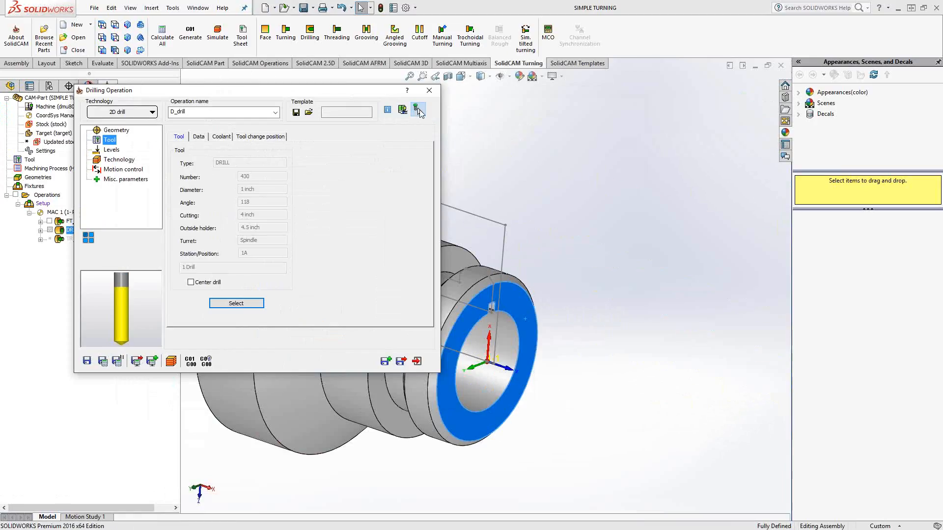
left_click(112, 150)
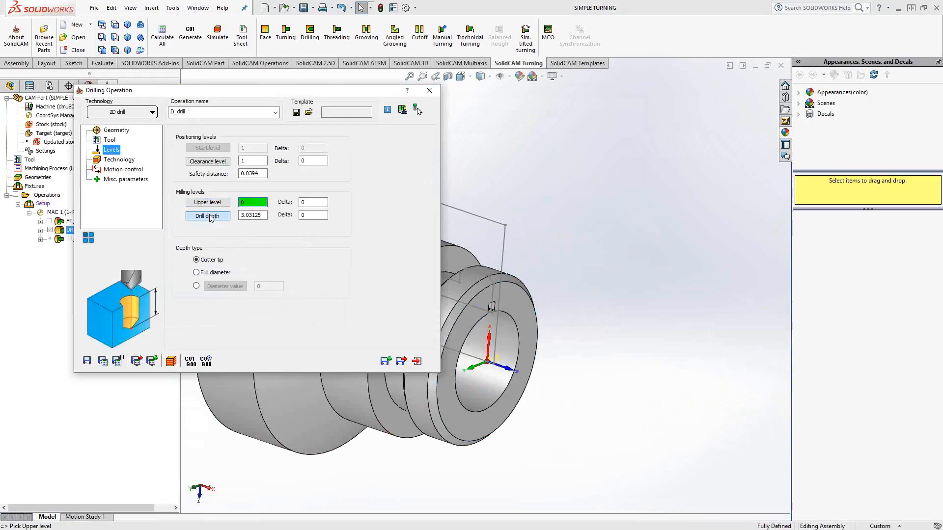
- Pick the 3.03125 drill depth from the model, measured at full diameter
left_click(207, 217)
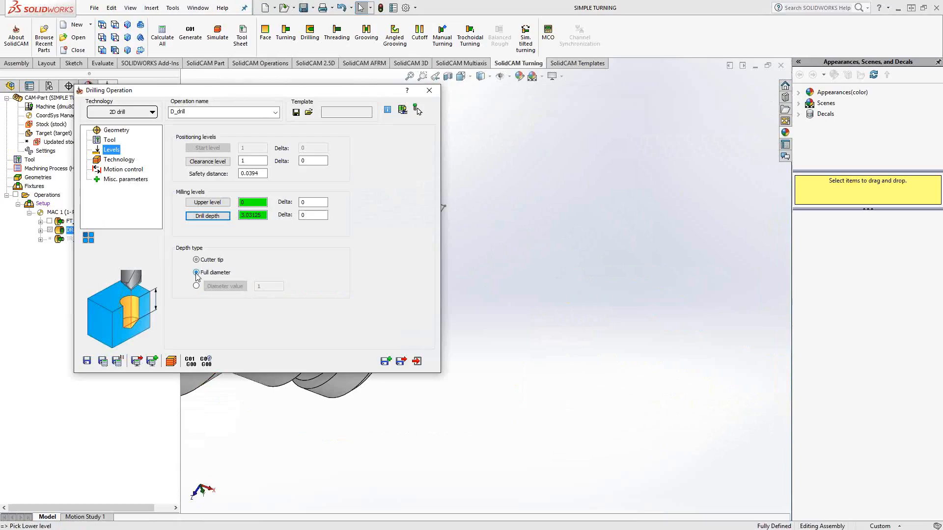
left_click(120, 159)
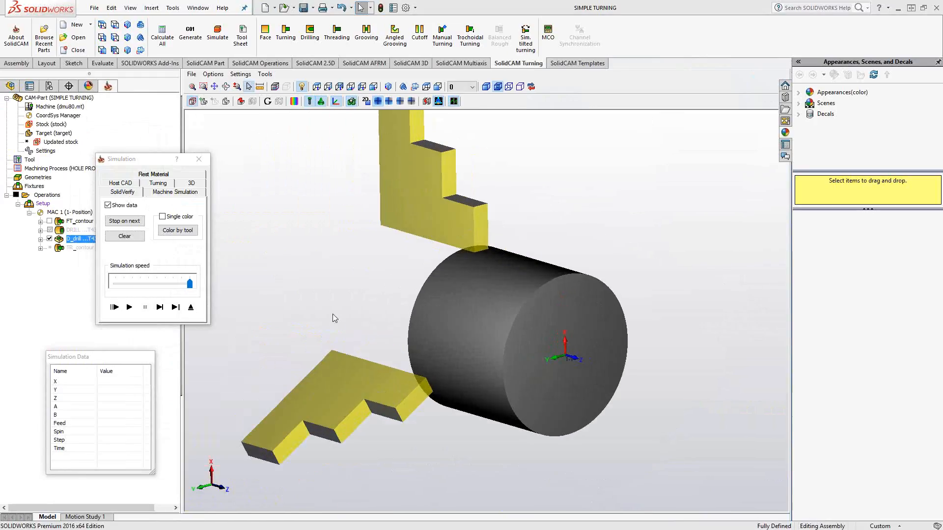
- Play the D_drill simulation in SolidVerify to cut a hole through the stock
left_click(128, 308)
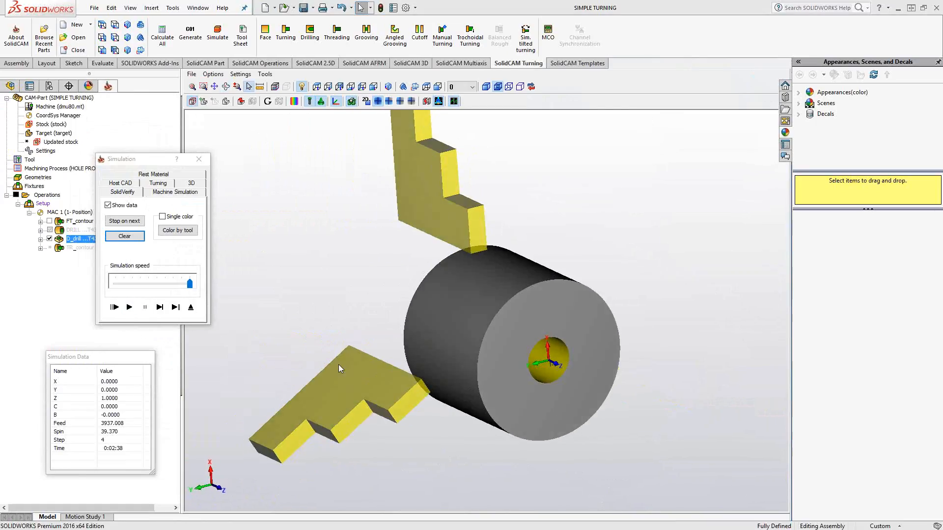
mouse_move(327, 322)
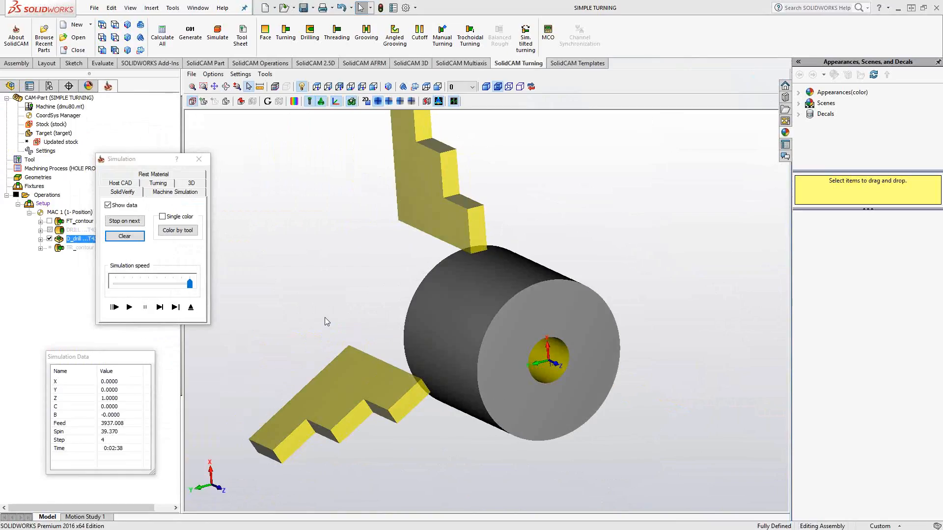
mouse_move(176, 187)
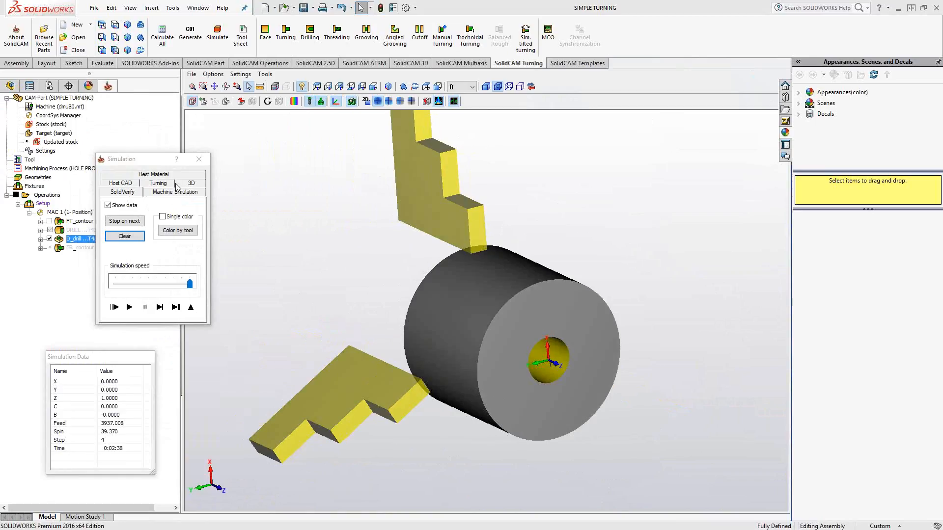
mouse_move(157, 183)
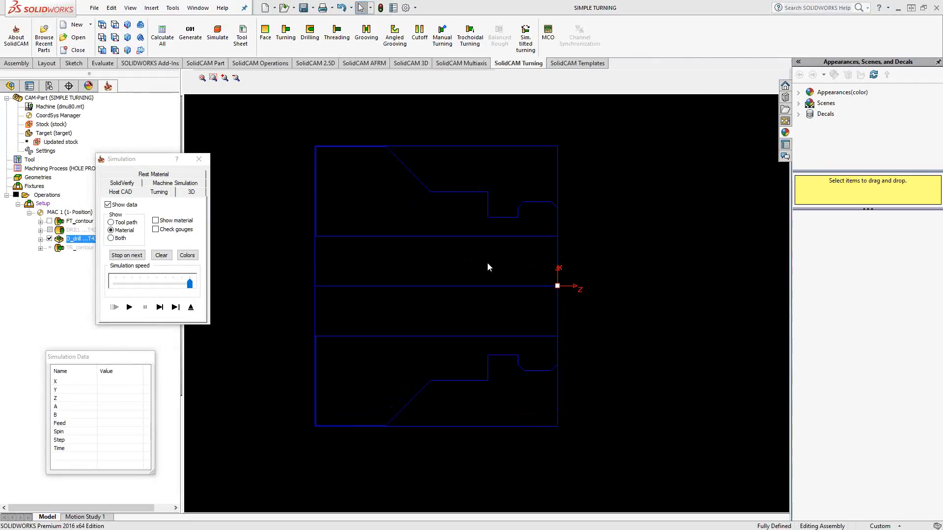
- Play the Turning-tab section view with Material shown, then exit the simulation
left_click(160, 307)
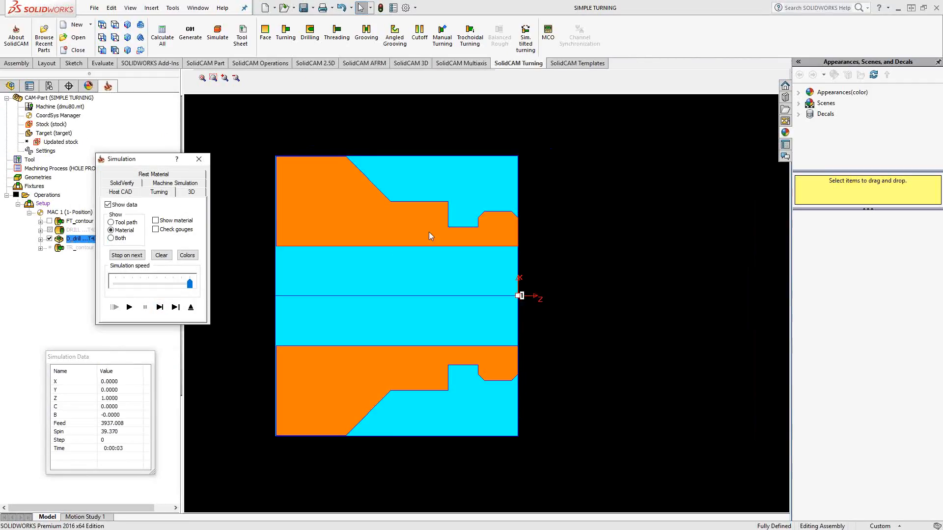
mouse_move(469, 194)
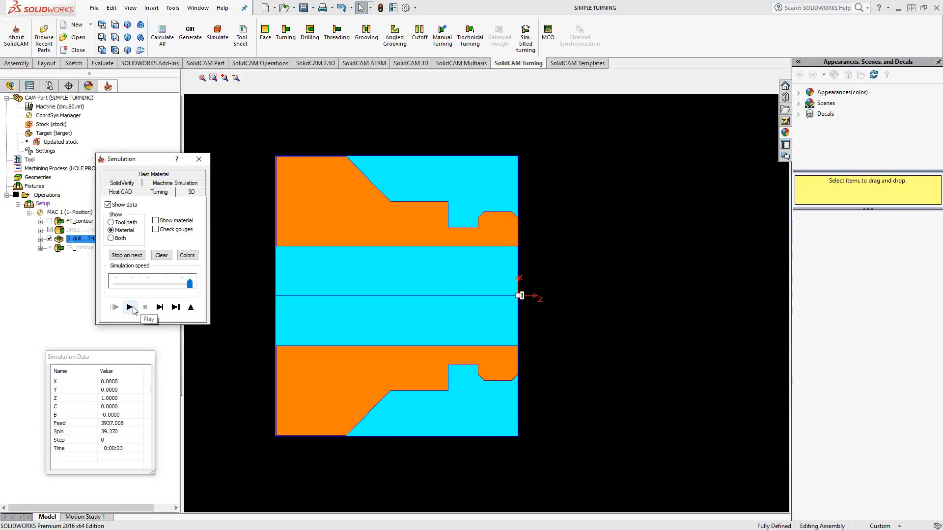
mouse_move(131, 310)
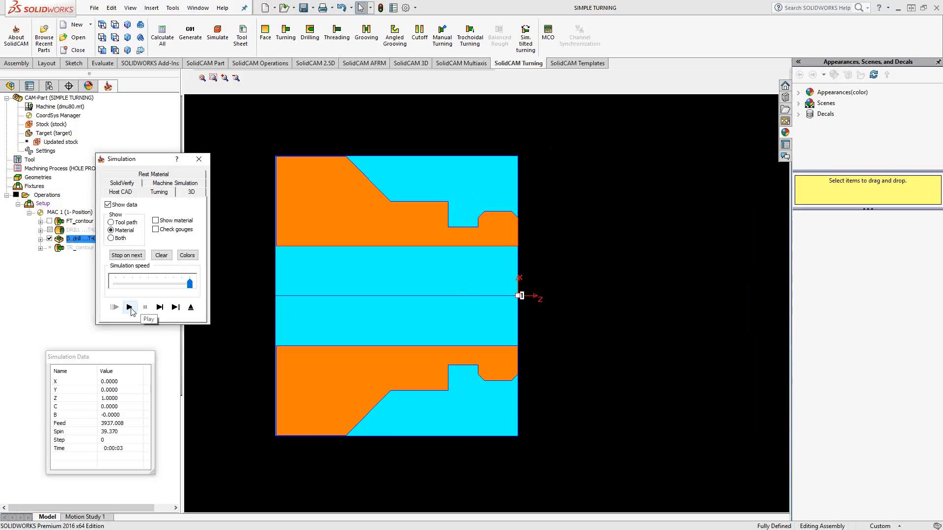
left_click(130, 308)
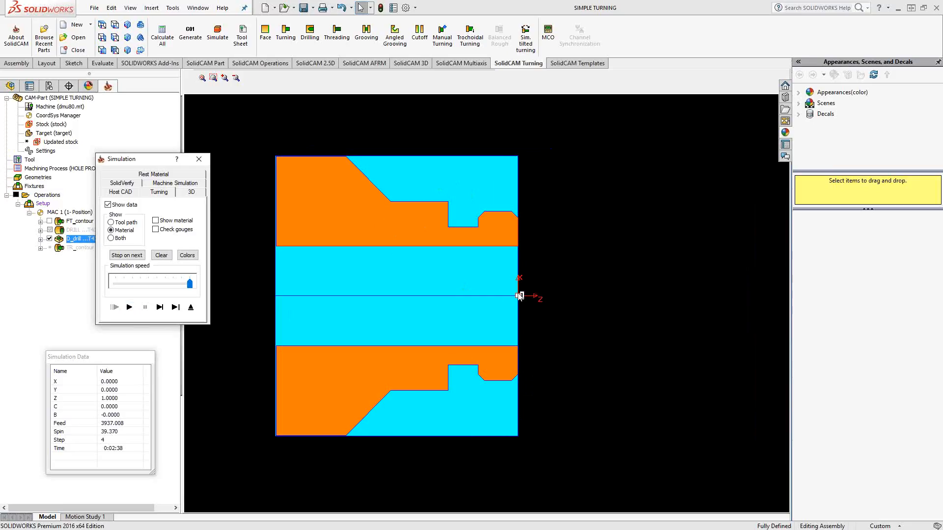
mouse_move(190, 307)
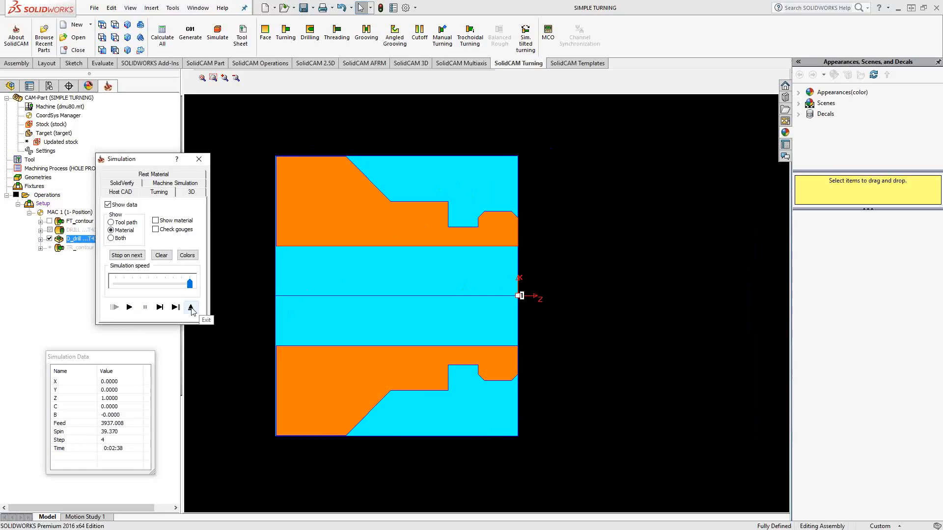
left_click(191, 307)
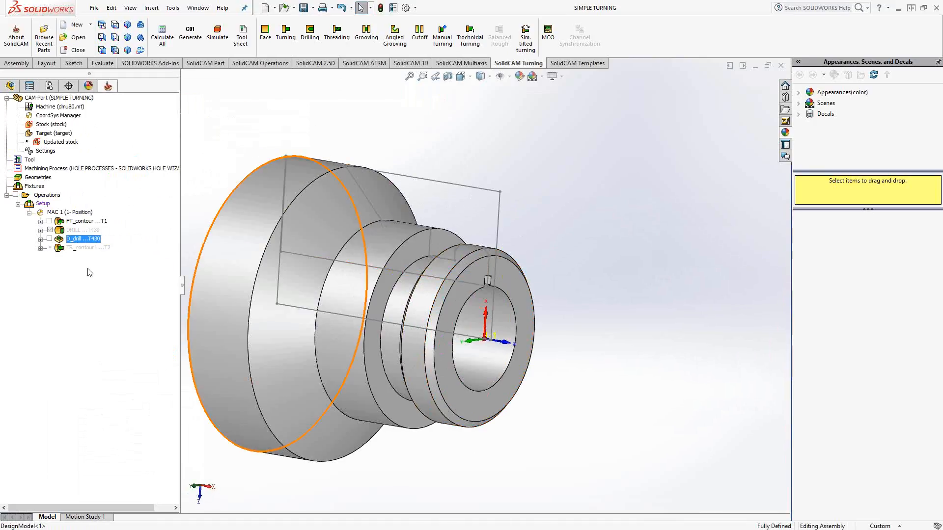
- Show TR_contour1's contour geometry and its boring toolpath inside the bore
right_click(74, 248)
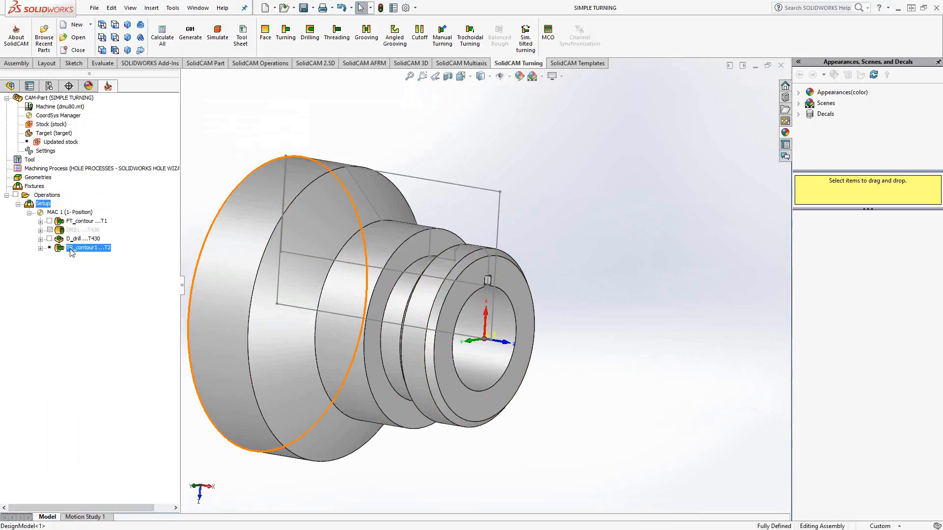
right_click(87, 247)
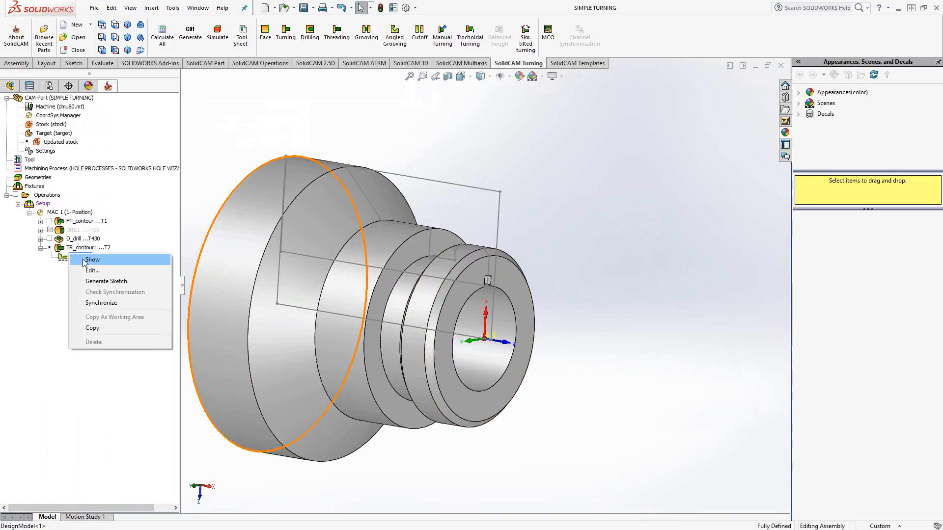
left_click(93, 260)
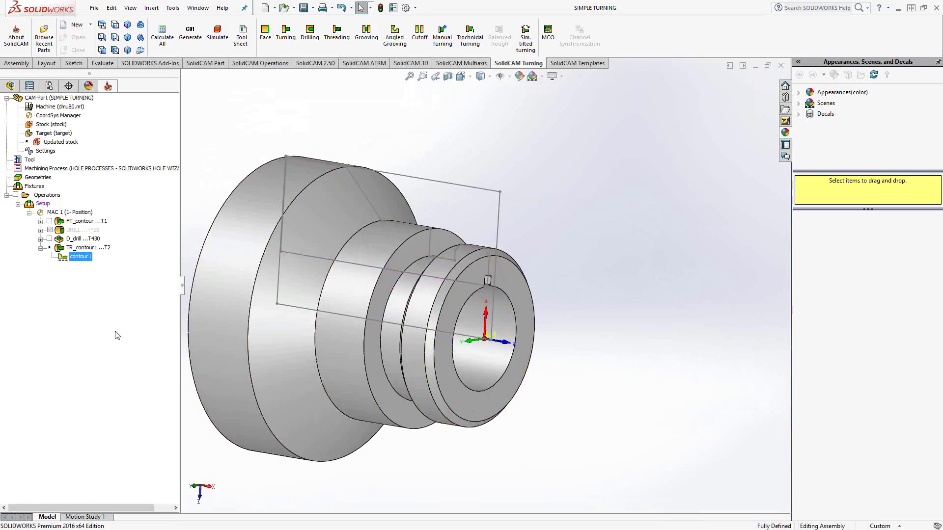
right_click(87, 248)
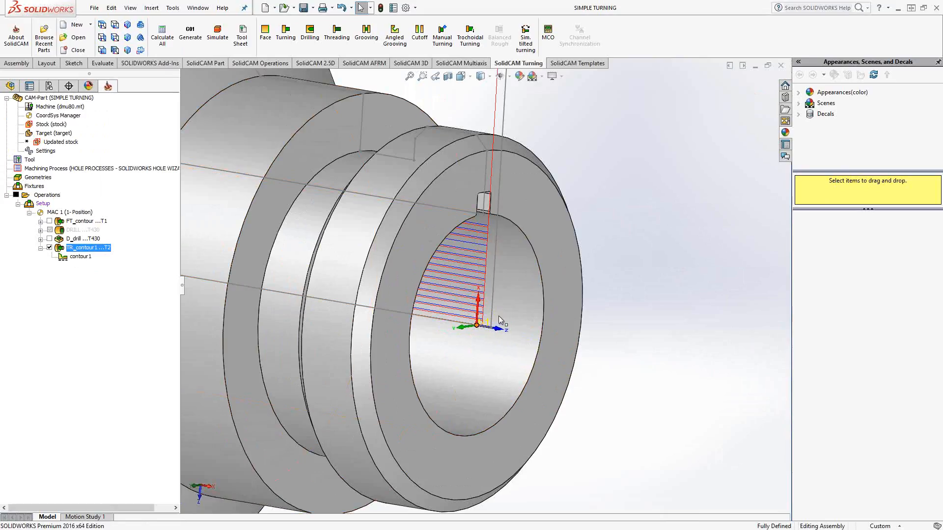
mouse_move(477, 247)
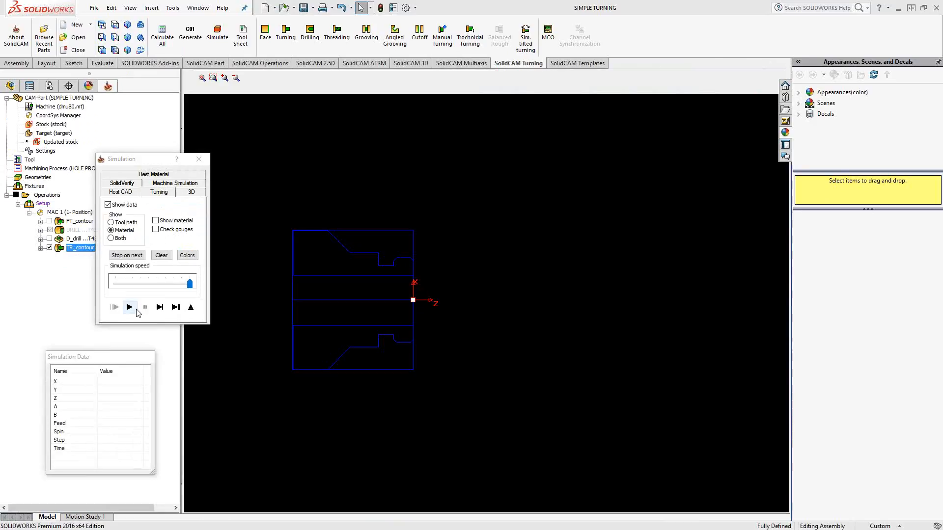
- Play the TR_contour1 turning simulation briefly, then exit it
left_click(129, 308)
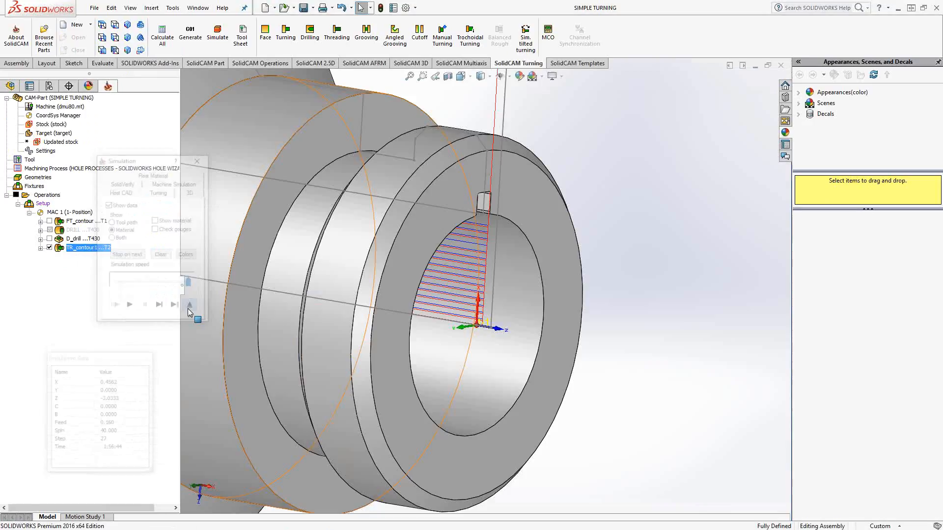
left_click(196, 162)
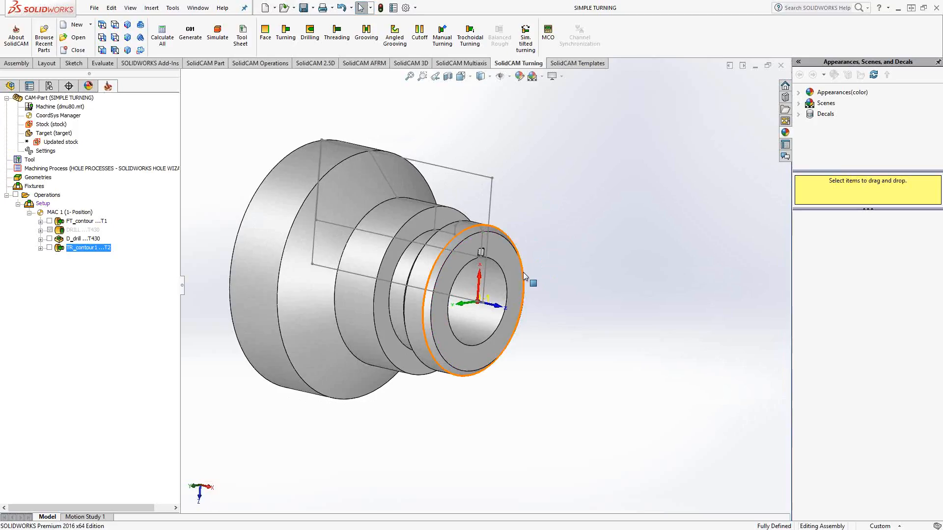
- Enable Update material boundary in D_drill's Misc. parameters, then save, calculate and close
double_click(79, 239)
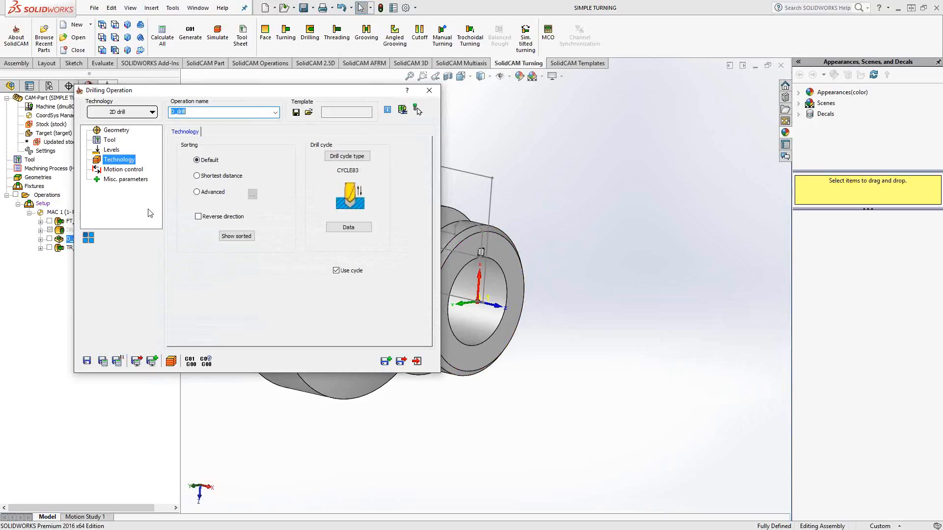
mouse_move(131, 211)
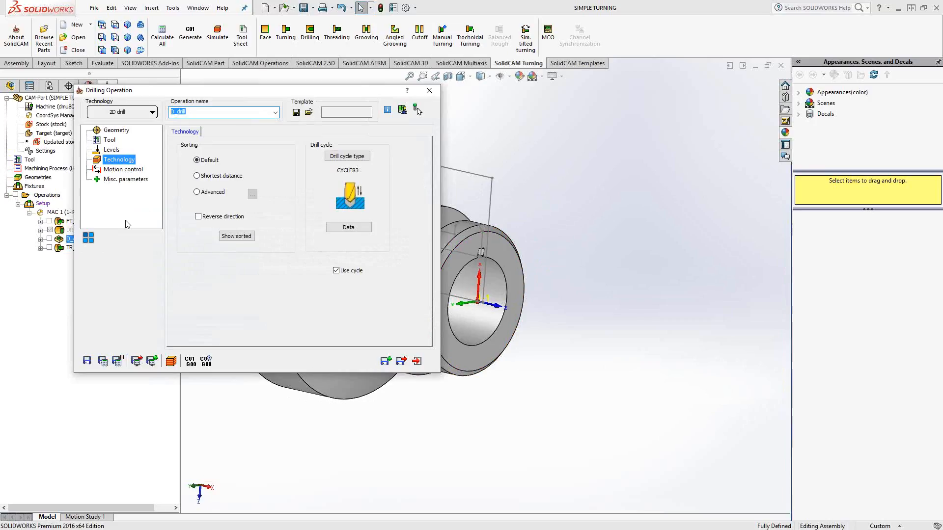
left_click(125, 179)
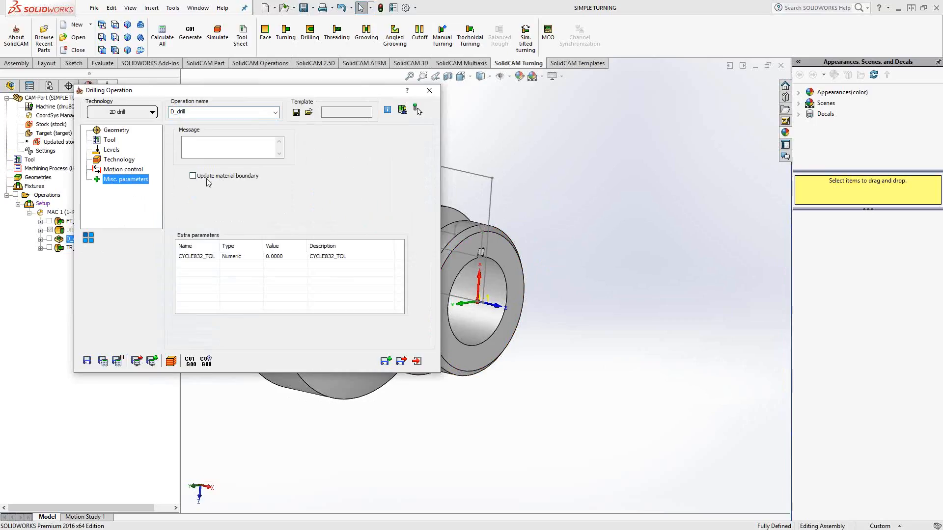
left_click(192, 176)
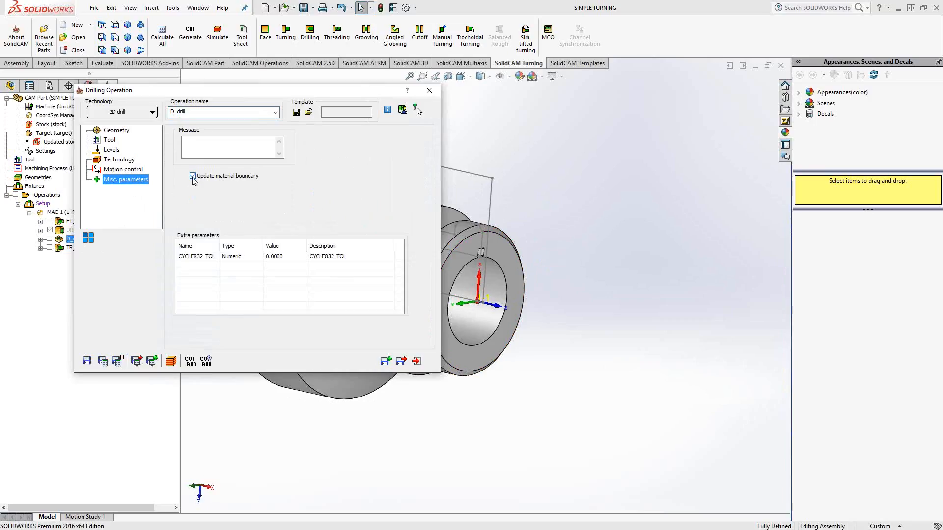
left_click(193, 176)
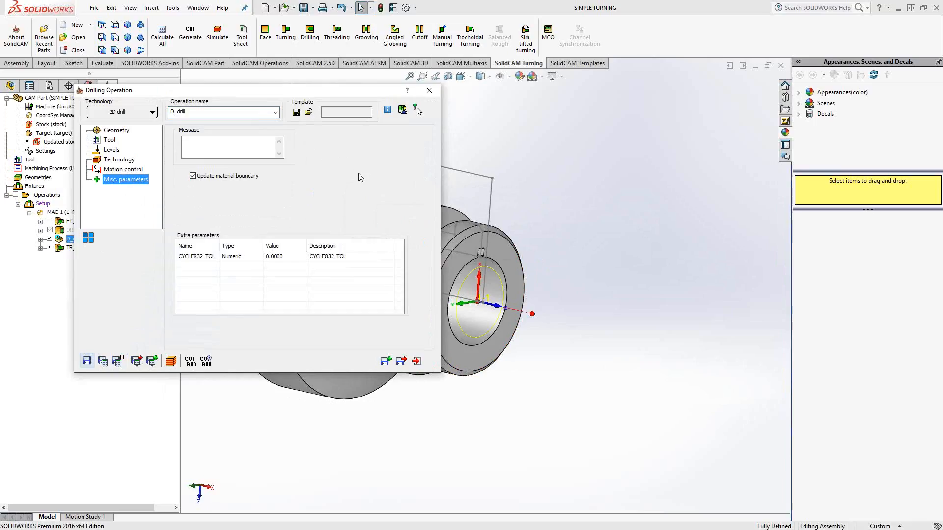
left_click(402, 109)
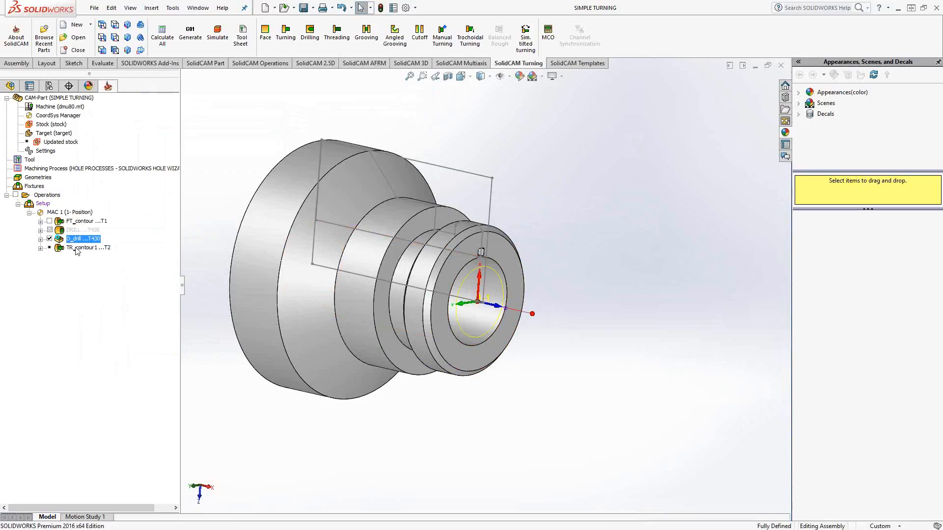
- Simulate TR_contour1 from its right-click menu in Turning mode
right_click(88, 247)
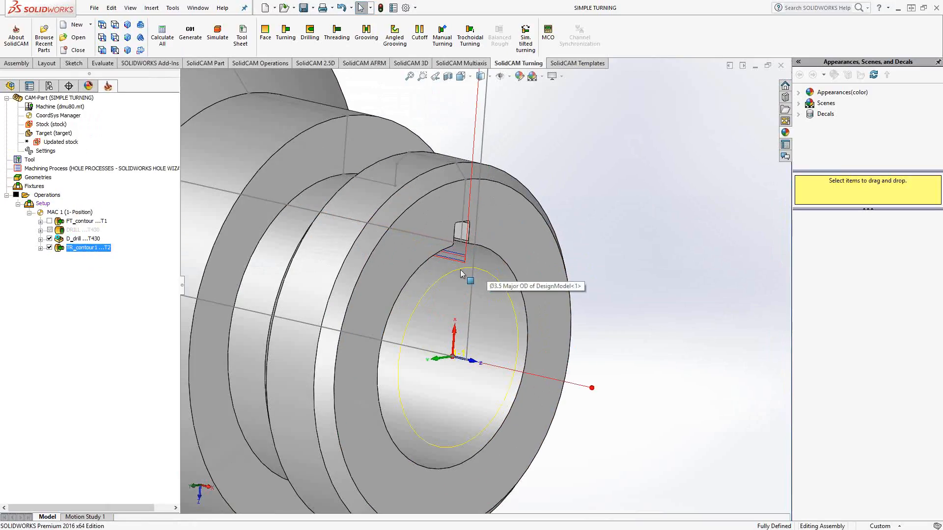
right_click(88, 248)
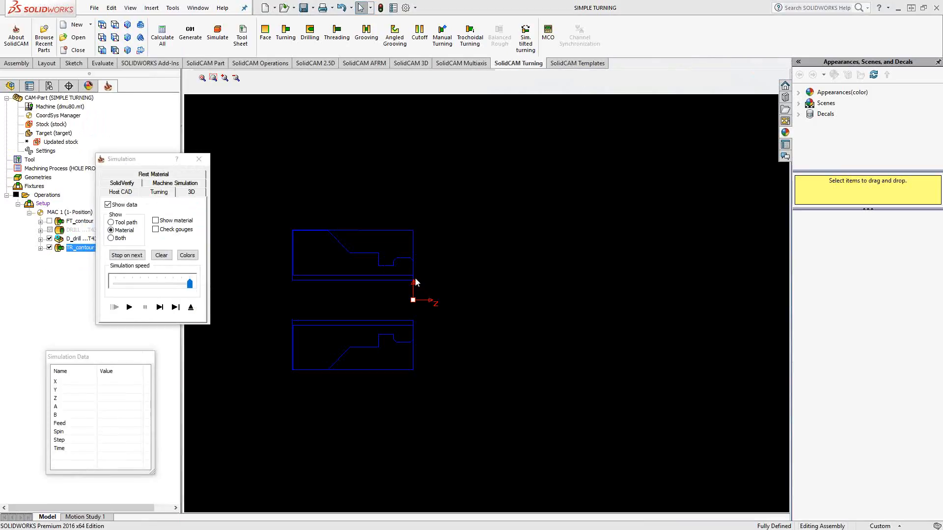
- Play the boring pass through the drilled stock to the end, then exit
left_click(129, 308)
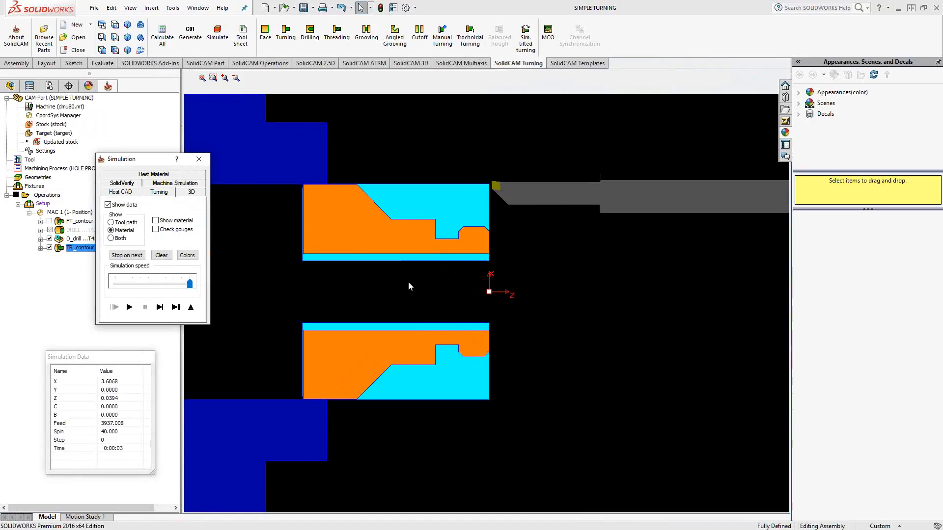
mouse_move(370, 267)
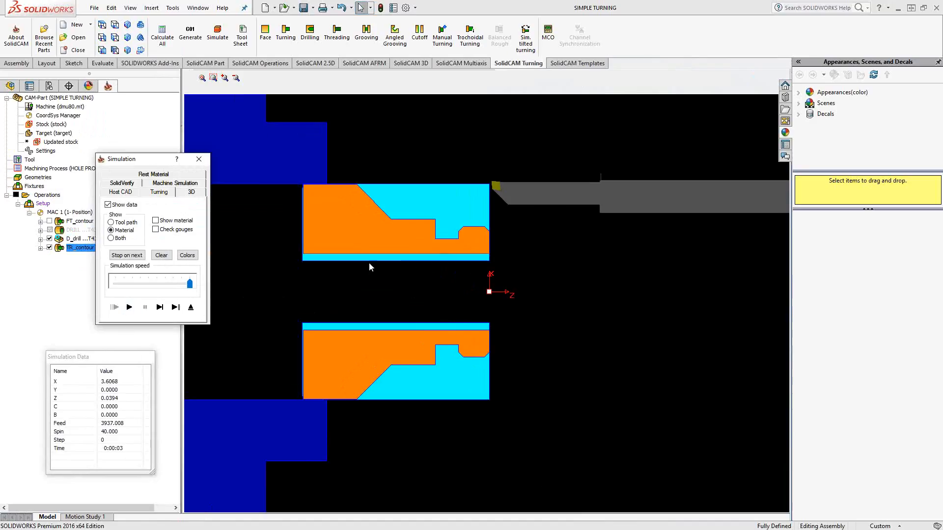
left_click(129, 307)
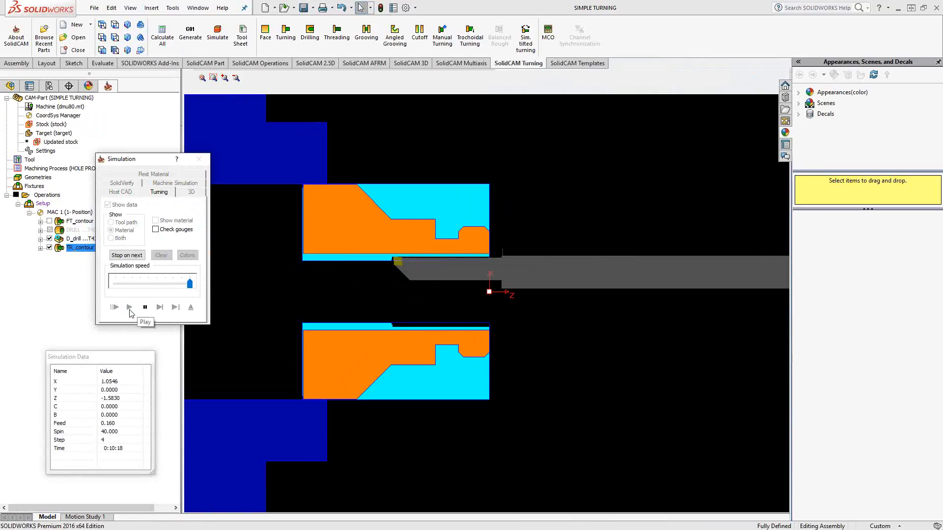
left_click(128, 307)
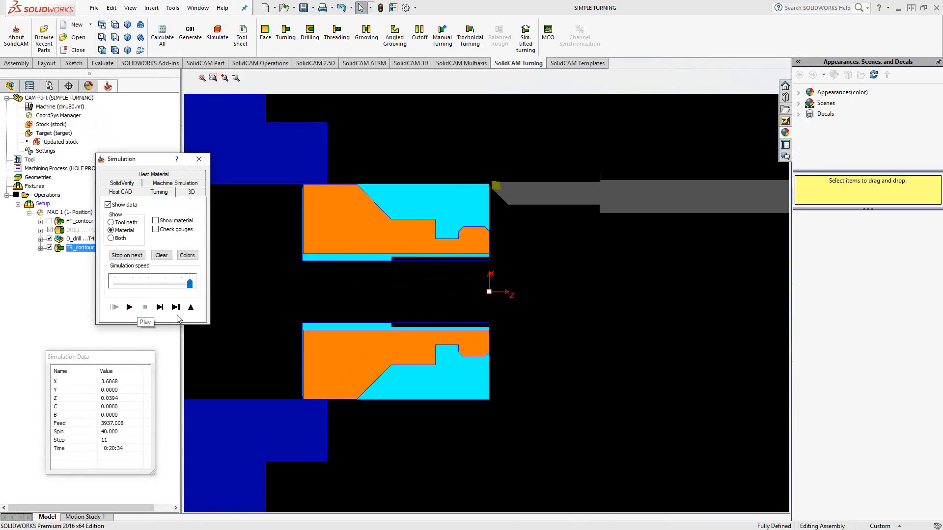
mouse_move(191, 308)
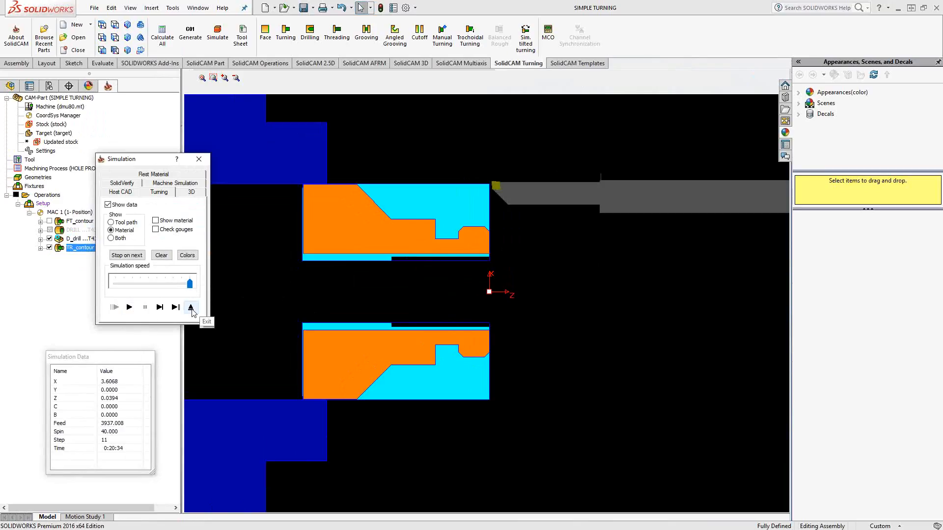
left_click(191, 307)
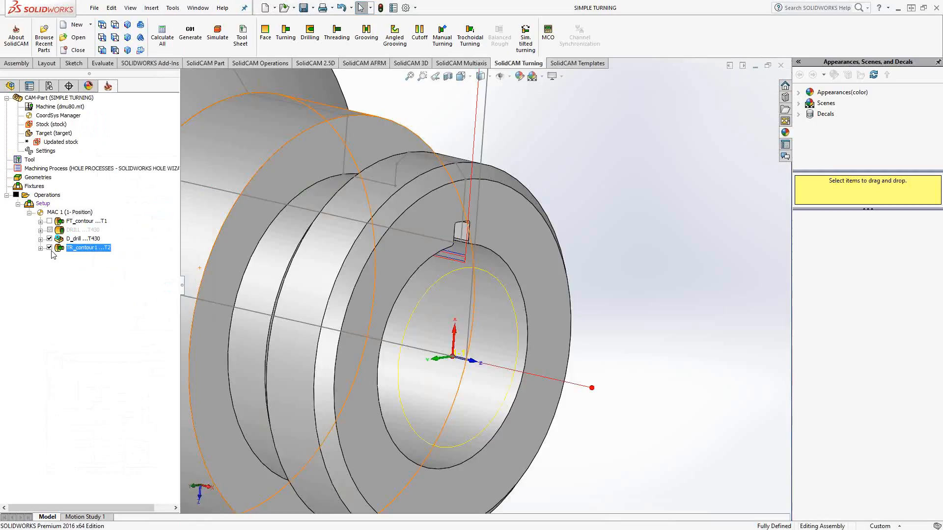
- Reopen D_drill's settings dialog and close it without changes
double_click(66, 239)
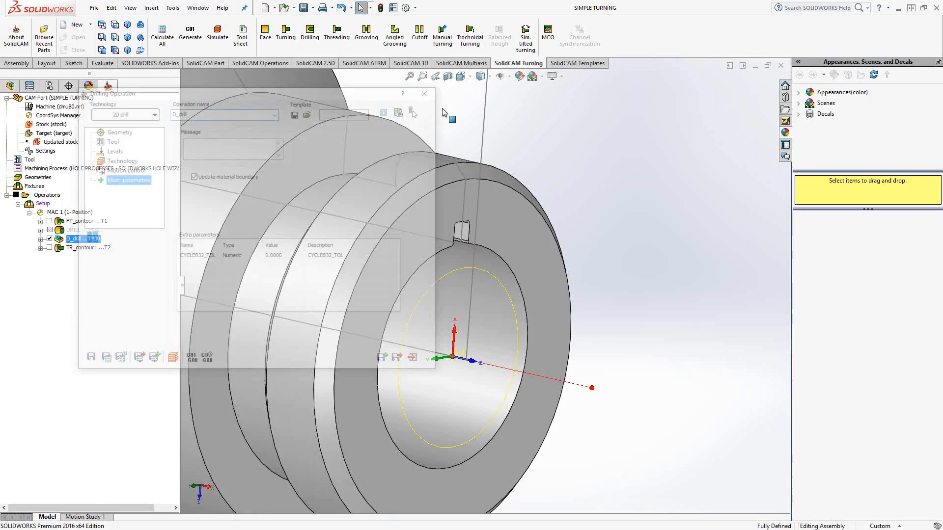
left_click(424, 94)
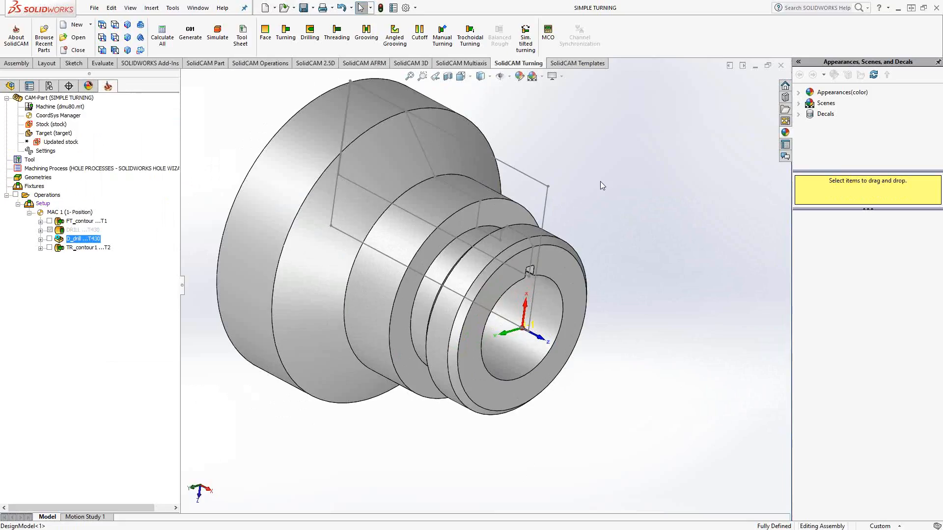
mouse_move(575, 200)
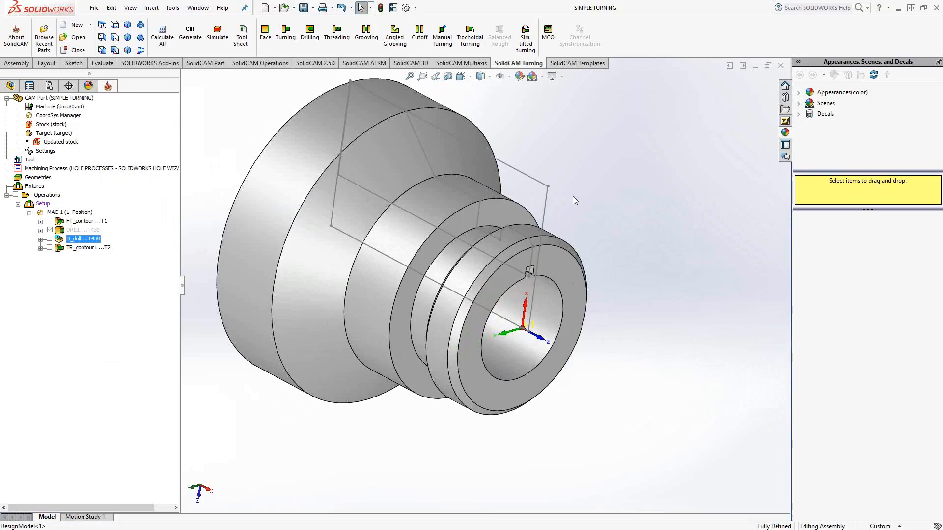